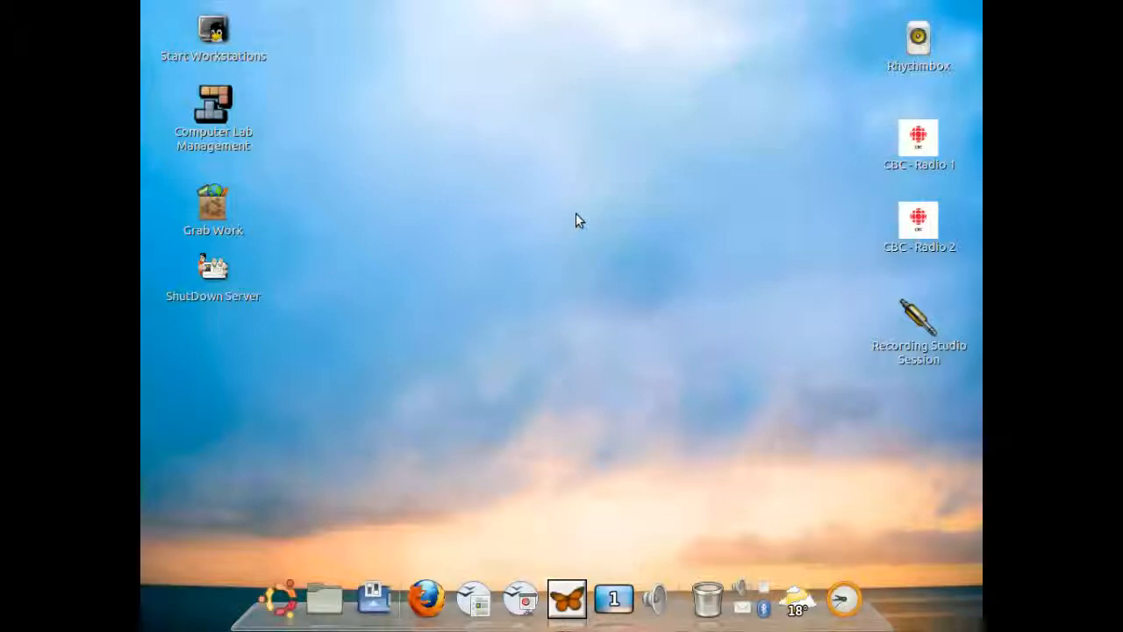
{"action": "mouse_move", "coordinate": [432, 130]}
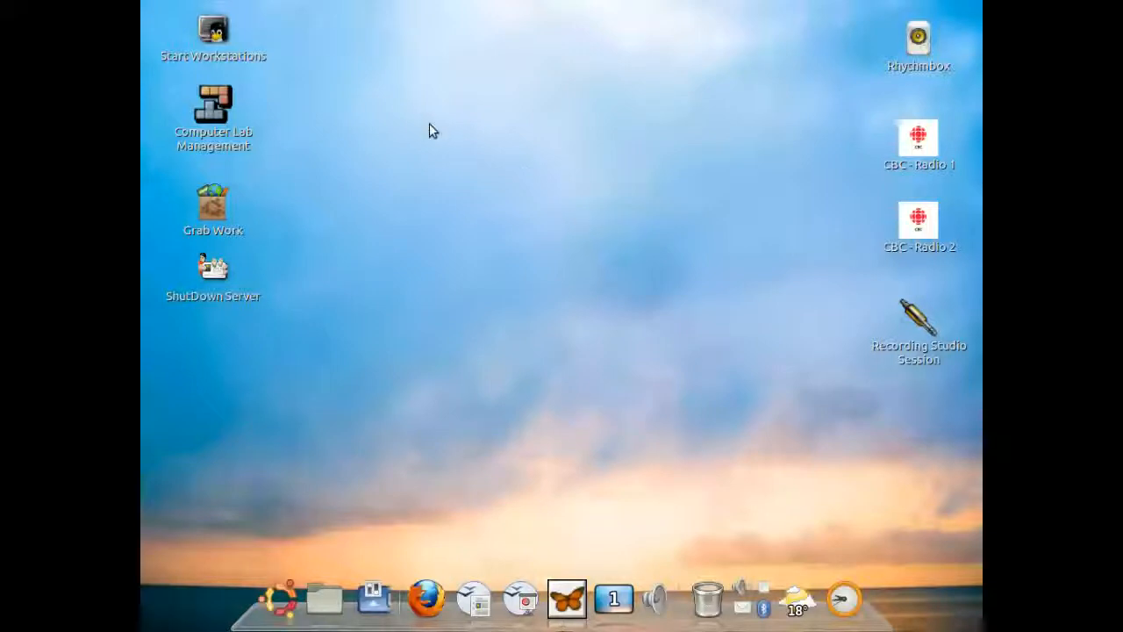
{"action": "mouse_move", "coordinate": [279, 167]}
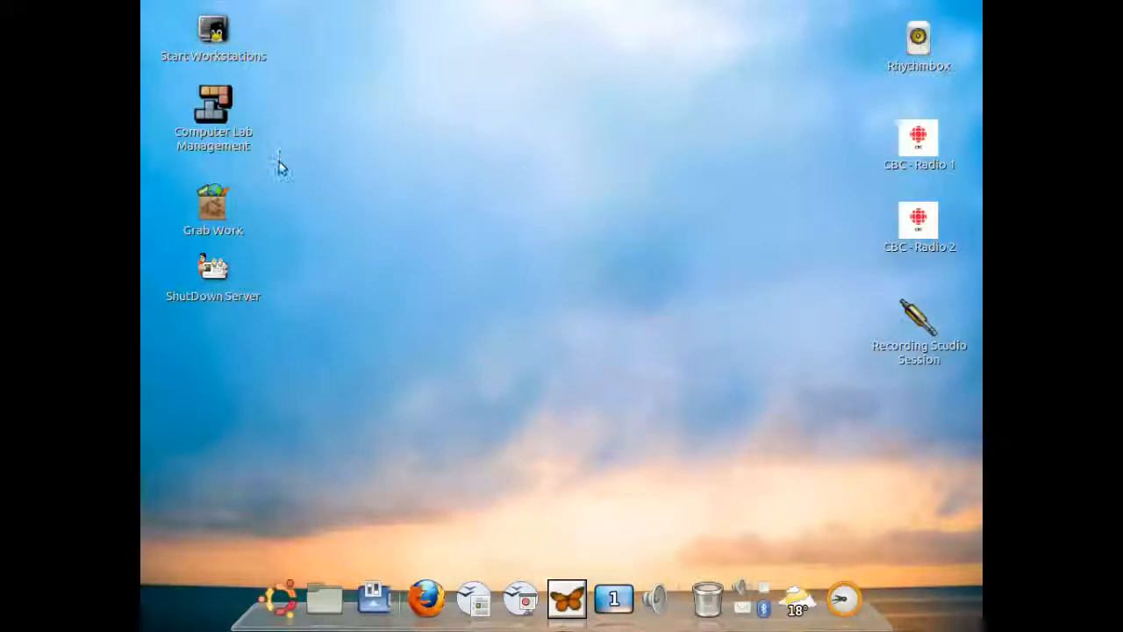
{"action": "mouse_move", "coordinate": [284, 231]}
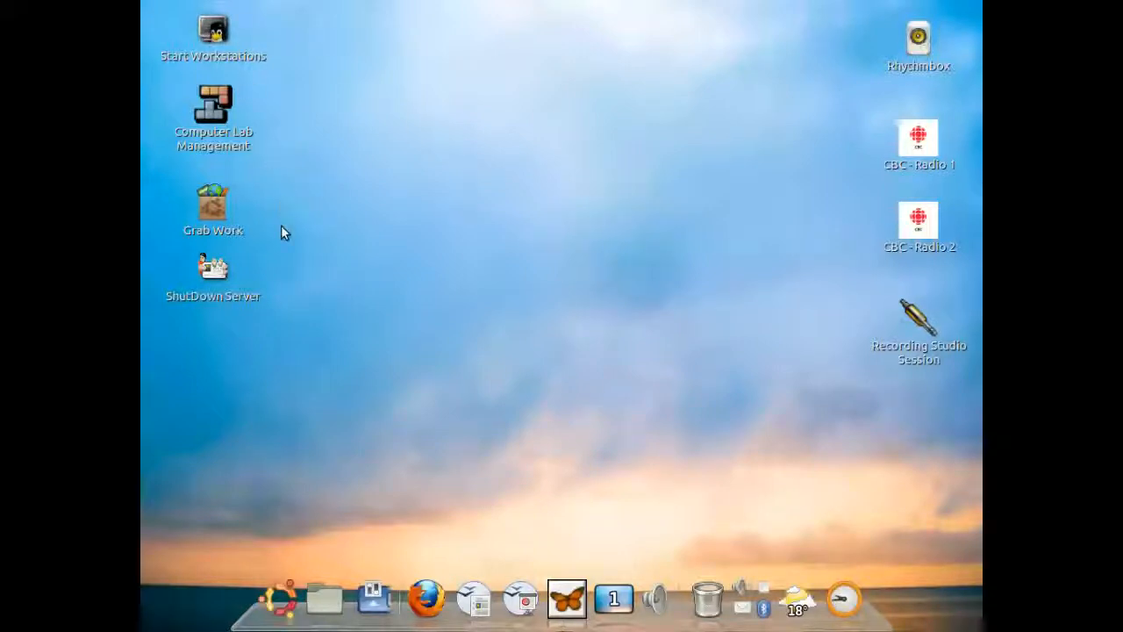
{"action": "mouse_move", "coordinate": [297, 100]}
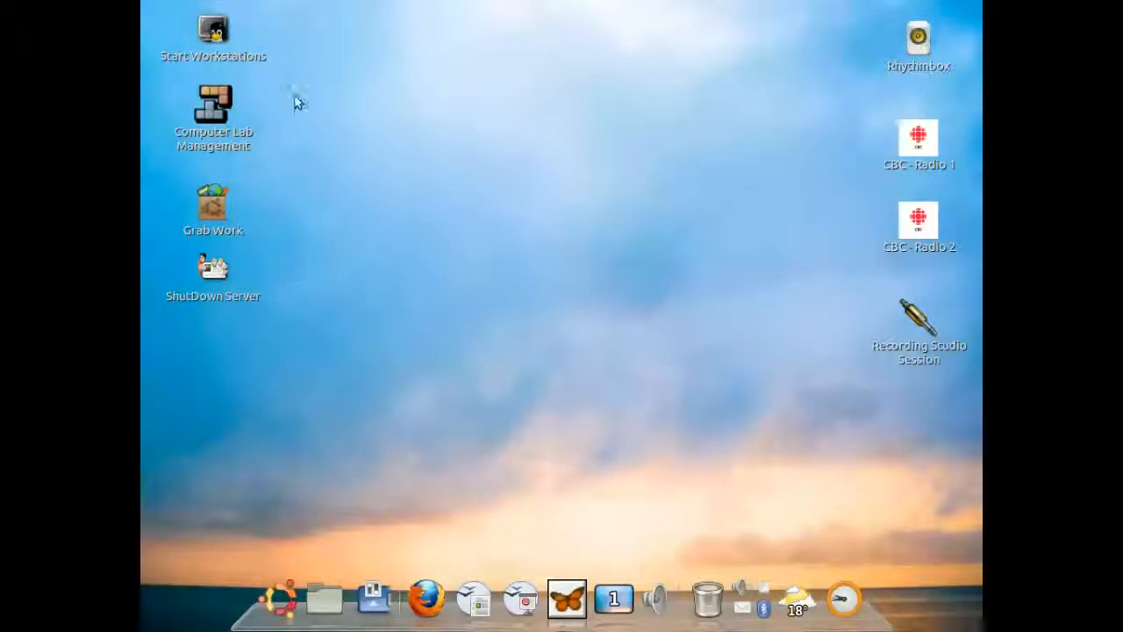
{"action": "mouse_move", "coordinate": [270, 28]}
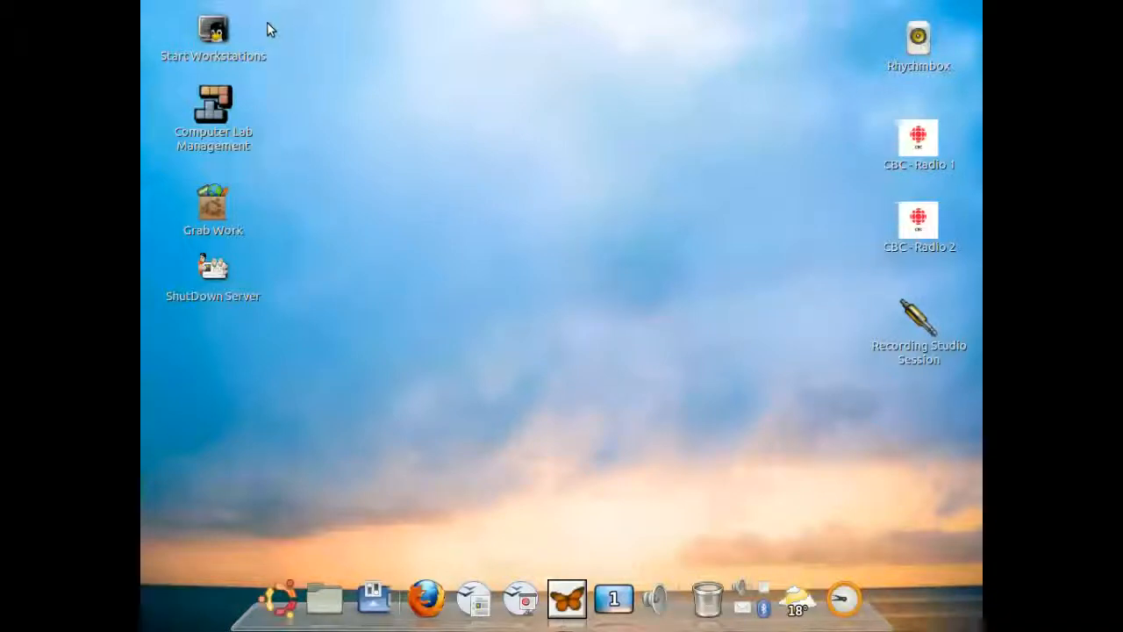
{"action": "mouse_move", "coordinate": [267, 257]}
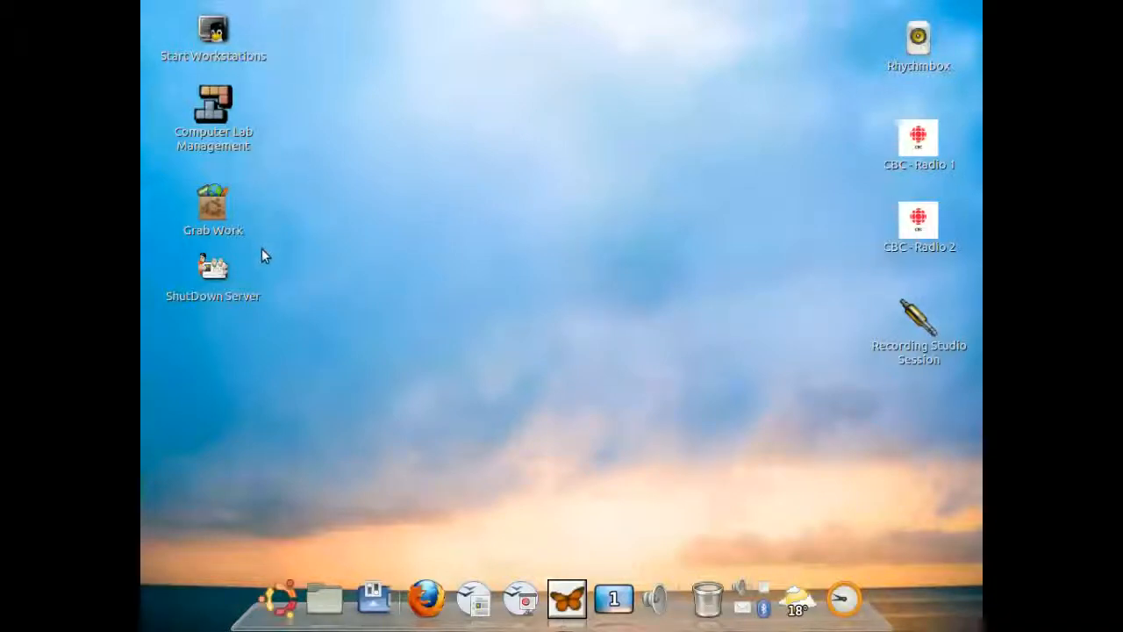
{"action": "mouse_move", "coordinate": [291, 256]}
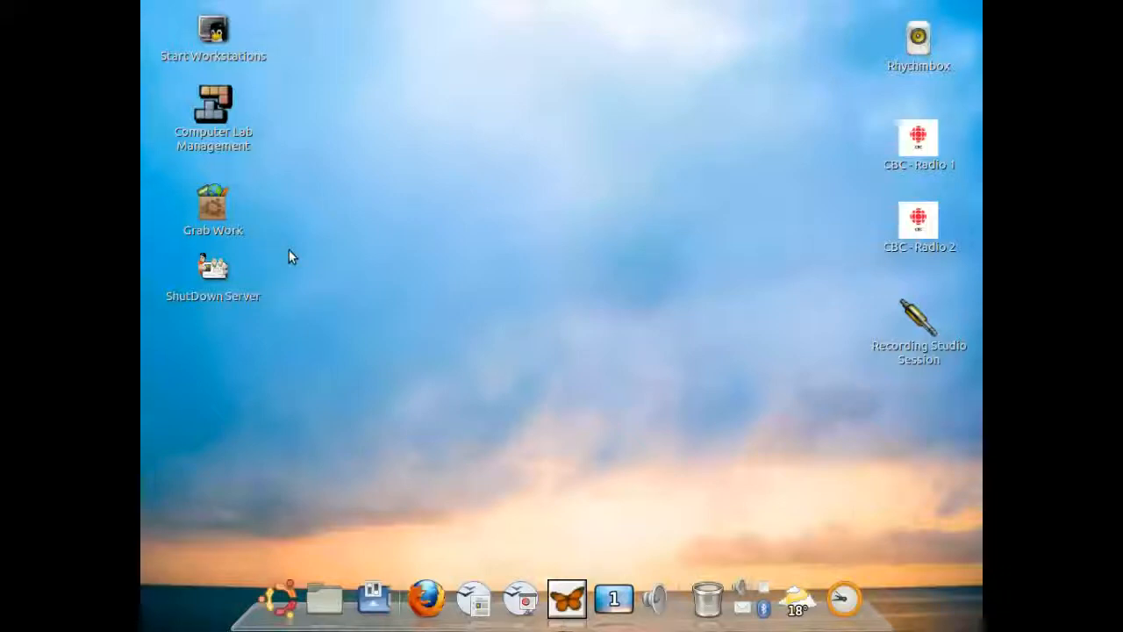
{"action": "mouse_move", "coordinate": [326, 65]}
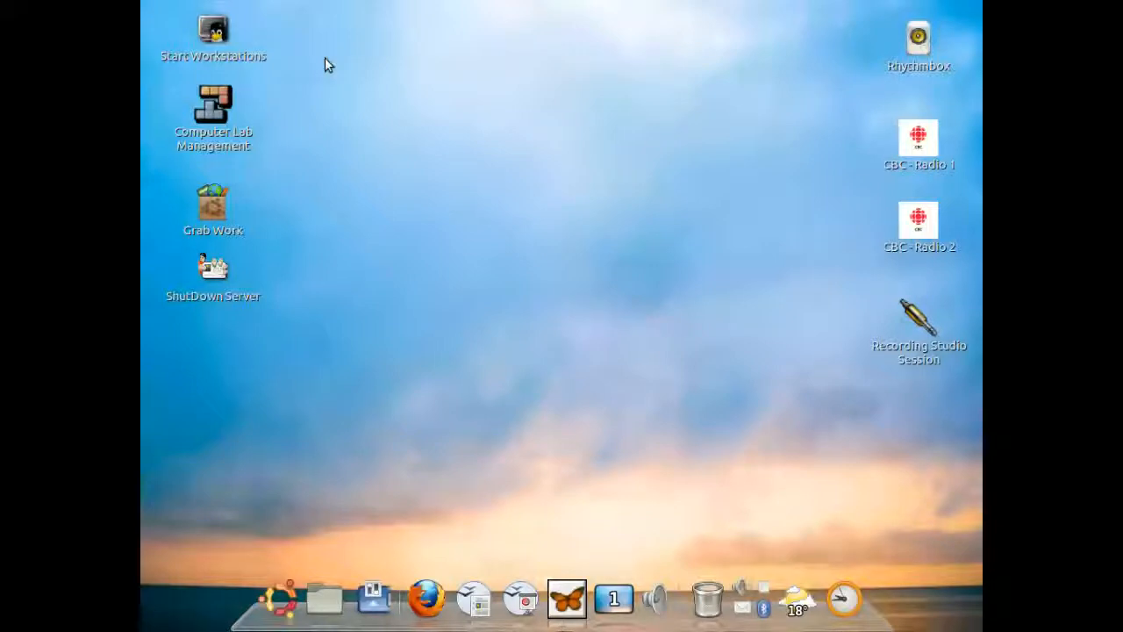
{"action": "mouse_move", "coordinate": [225, 39]}
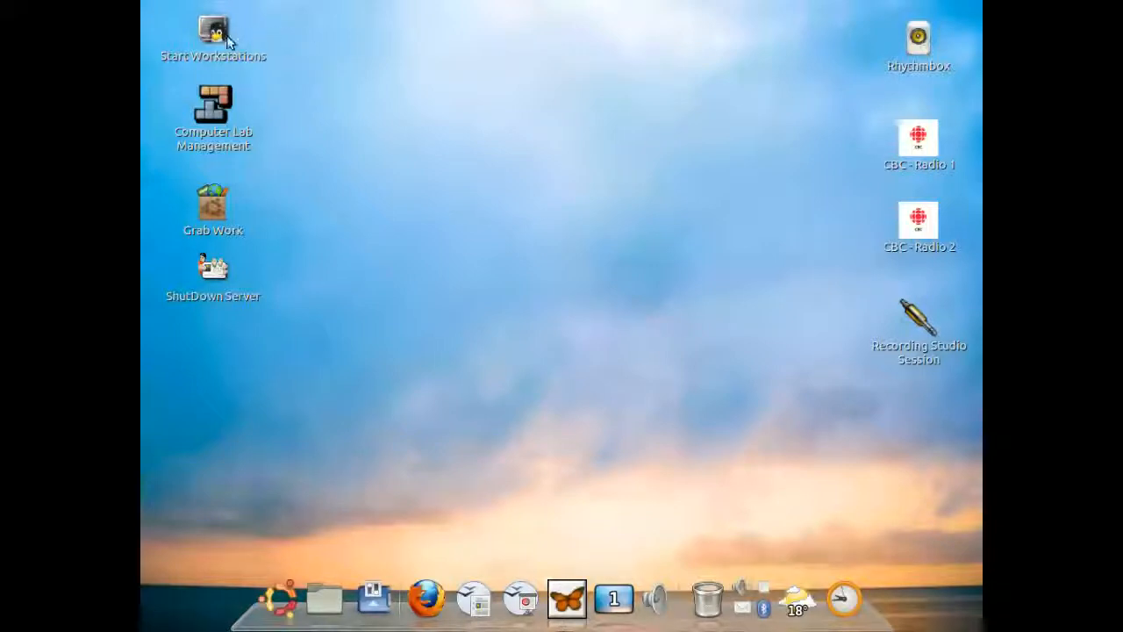
{"action": "mouse_move", "coordinate": [308, 63]}
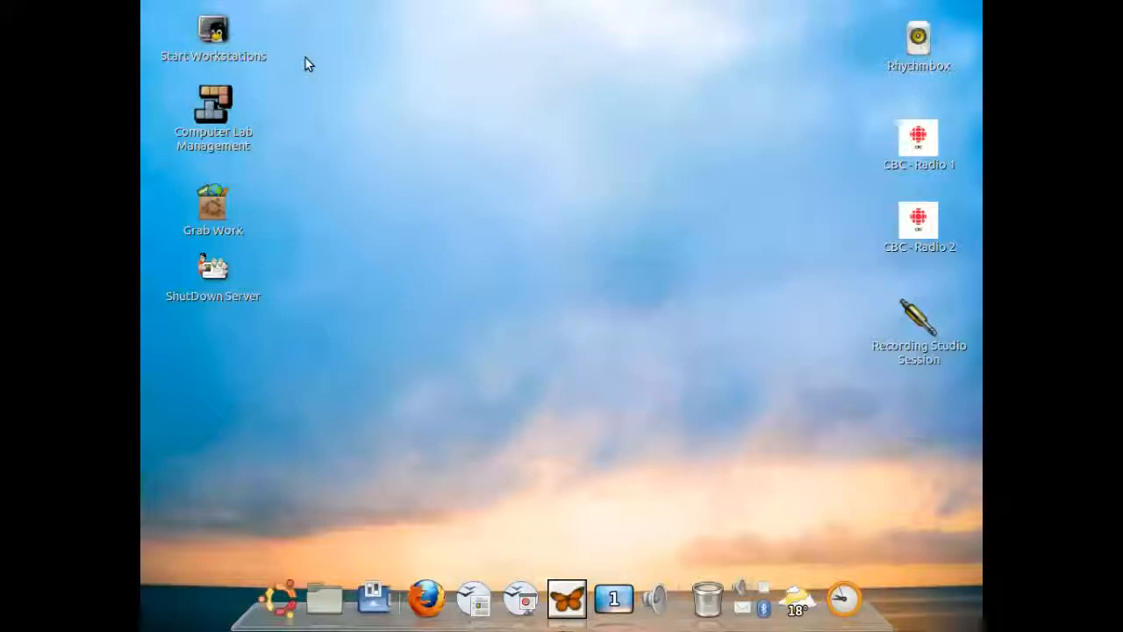
{"action": "mouse_move", "coordinate": [274, 119]}
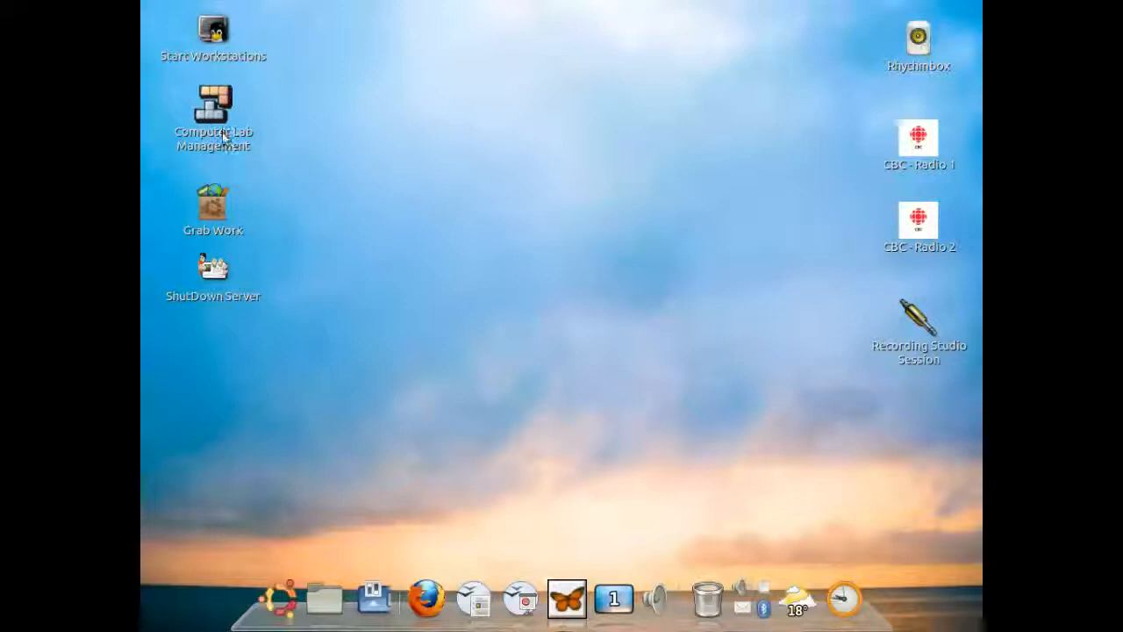
- Launch the iTALC lab manager and start Tux Paint on the remotely controlled workstation
{"action": "double_click", "coordinate": [213, 119]}
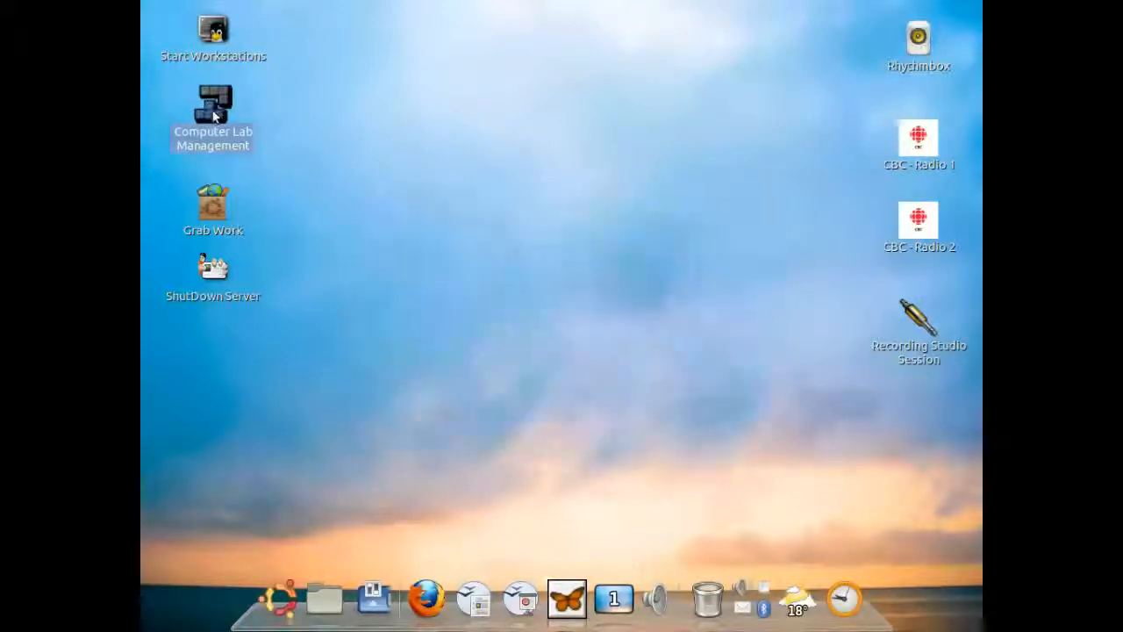
{"action": "double_click", "coordinate": [213, 105]}
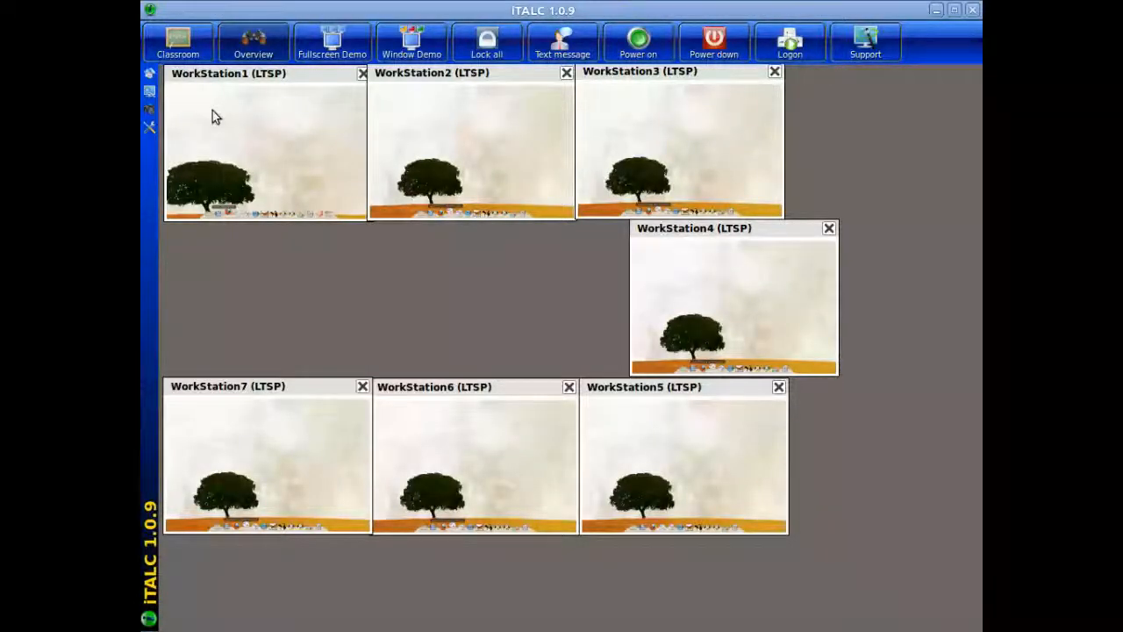
{"action": "mouse_move", "coordinate": [639, 319]}
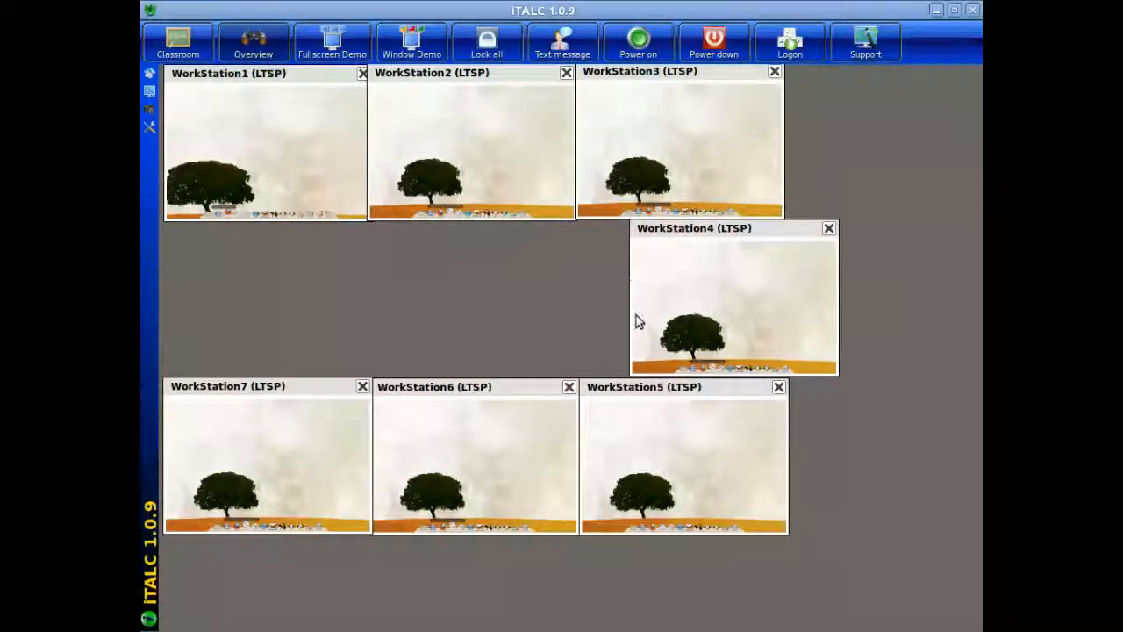
{"action": "mouse_move", "coordinate": [540, 418]}
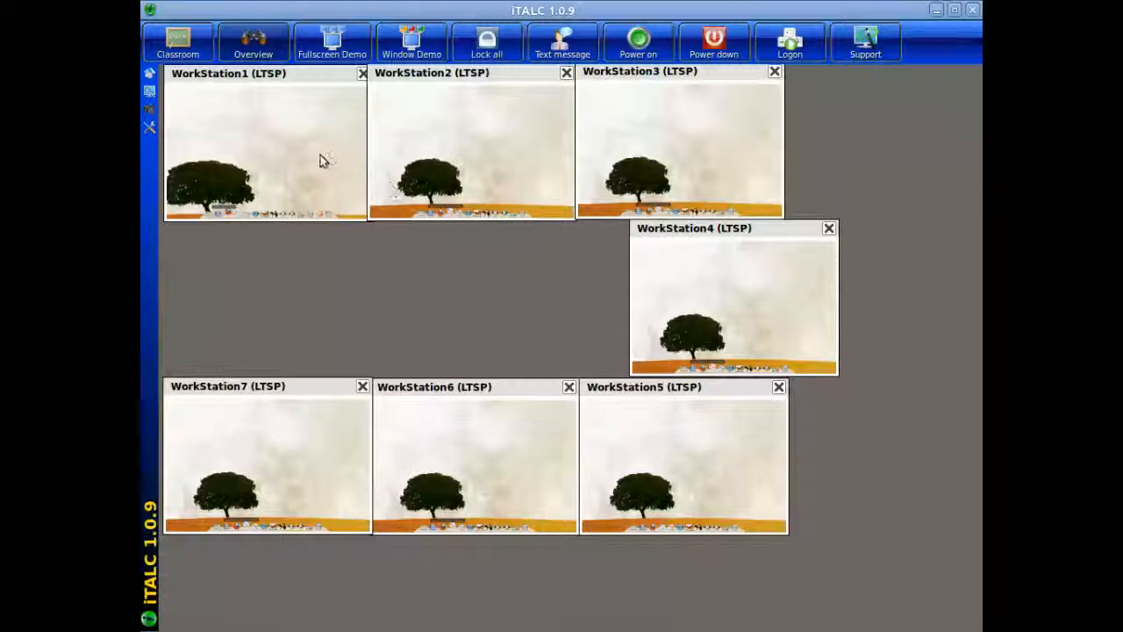
{"action": "mouse_move", "coordinate": [323, 162]}
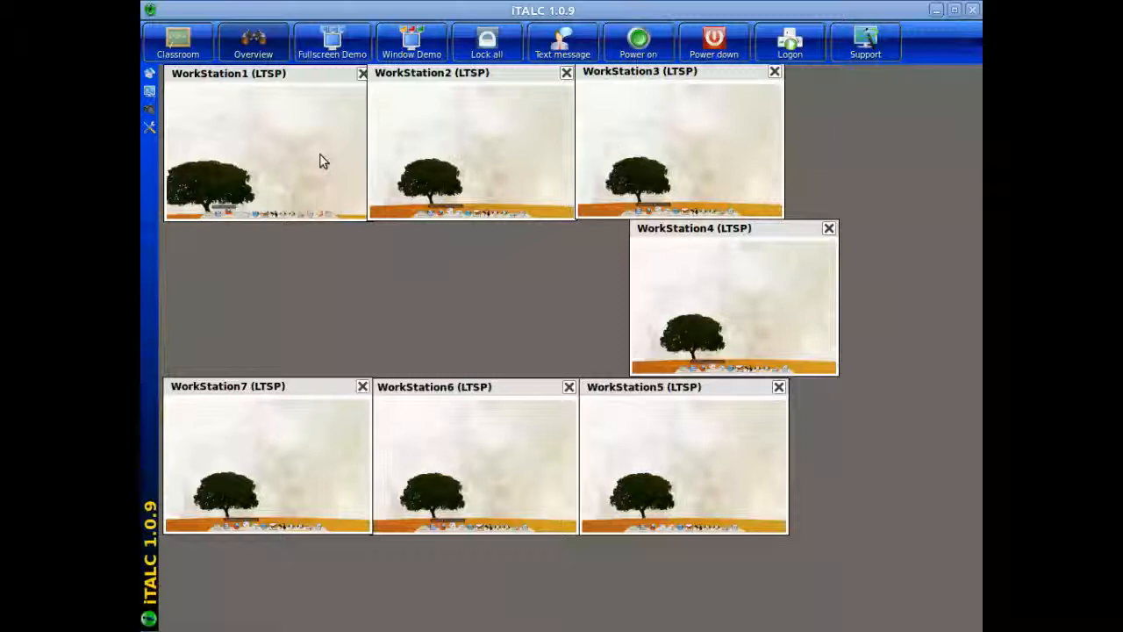
{"action": "mouse_move", "coordinate": [448, 169]}
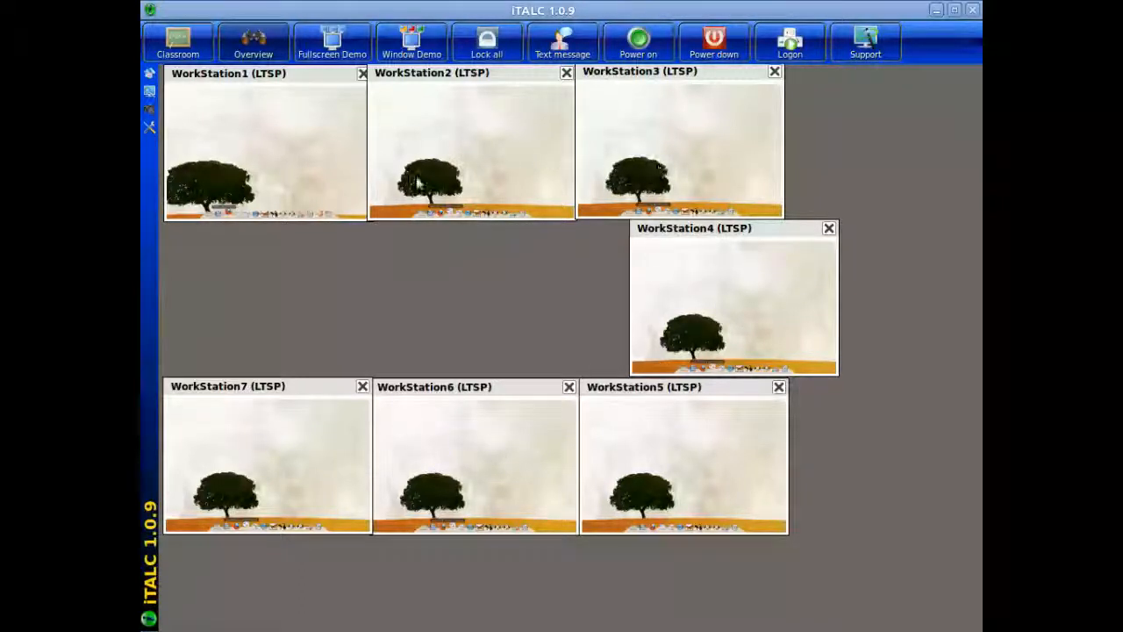
{"action": "mouse_move", "coordinate": [300, 185]}
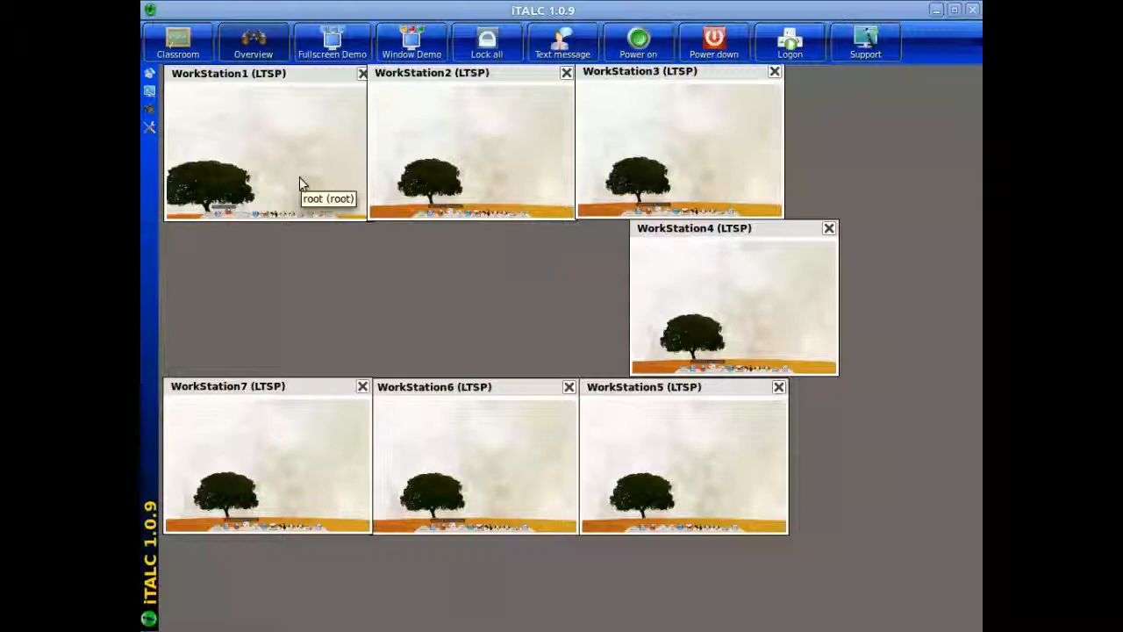
{"action": "mouse_move", "coordinate": [559, 169]}
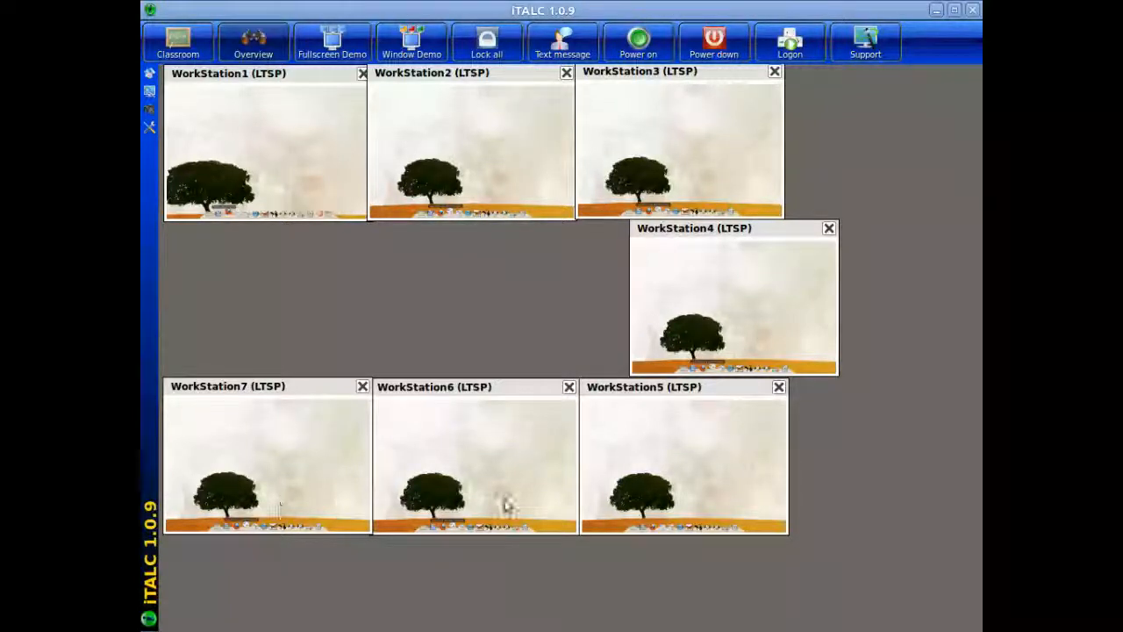
{"action": "mouse_move", "coordinate": [435, 171]}
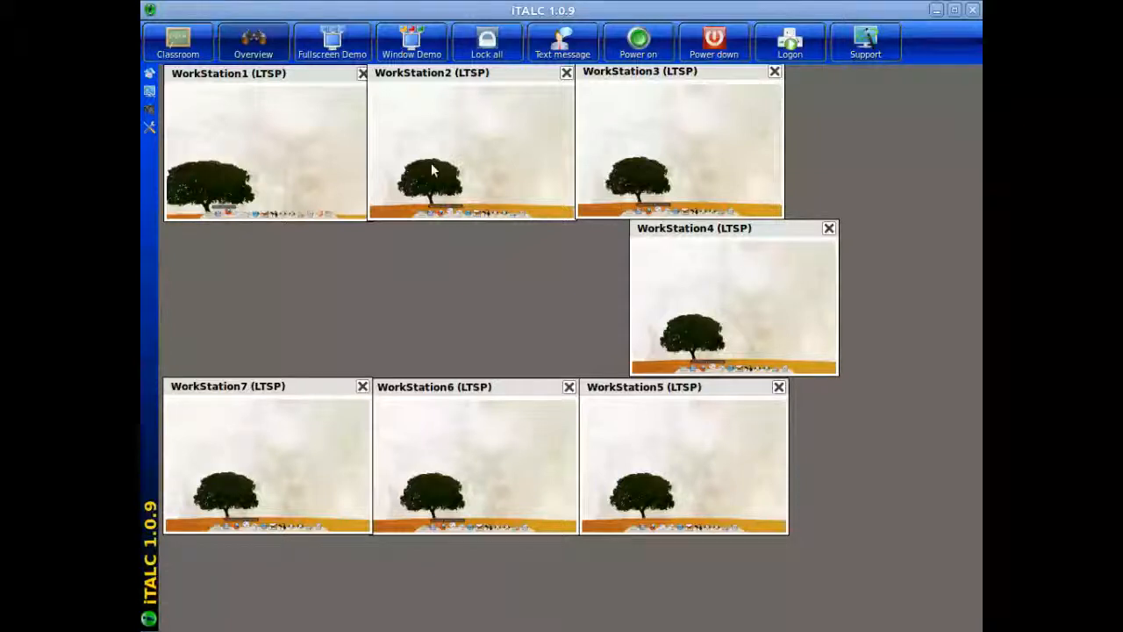
{"action": "mouse_move", "coordinate": [432, 172]}
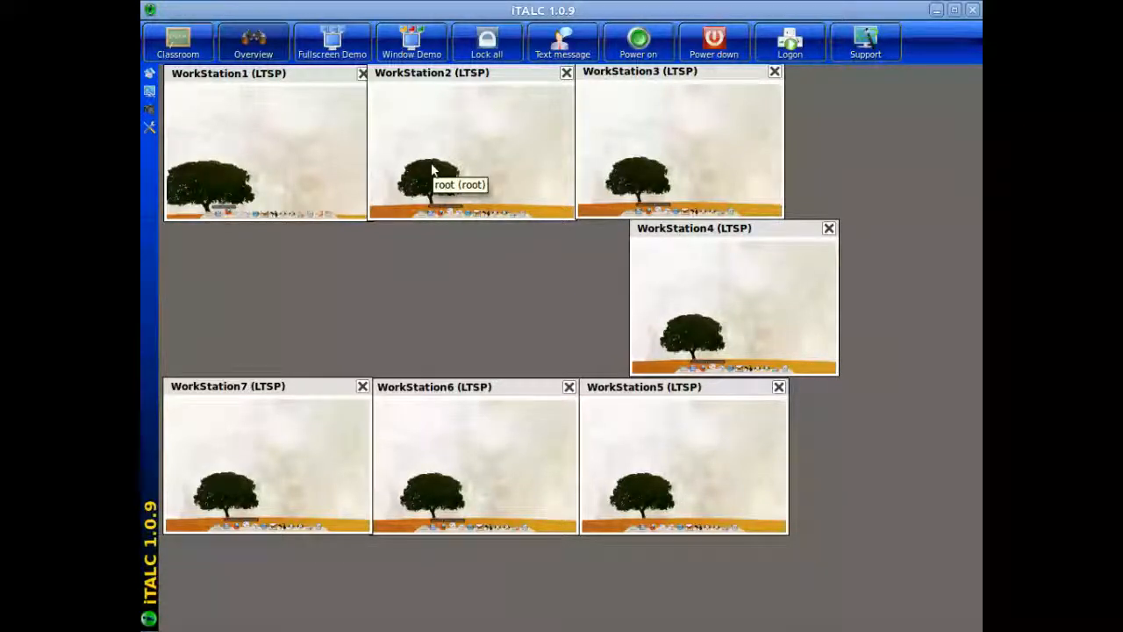
{"action": "mouse_move", "coordinate": [332, 162]}
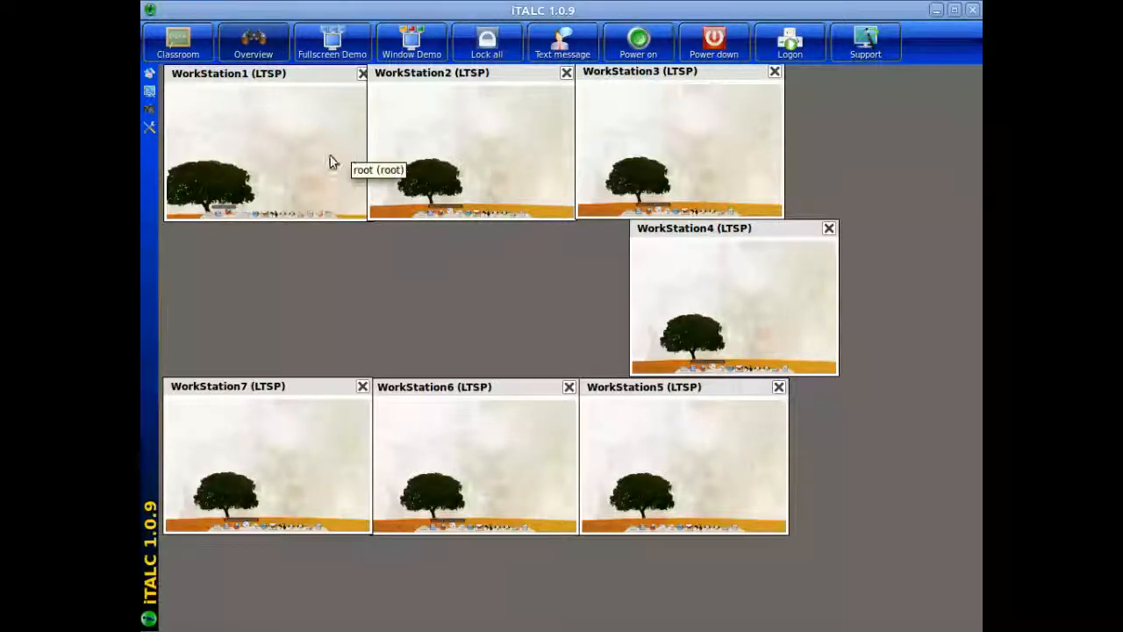
{"action": "mouse_move", "coordinate": [285, 330]}
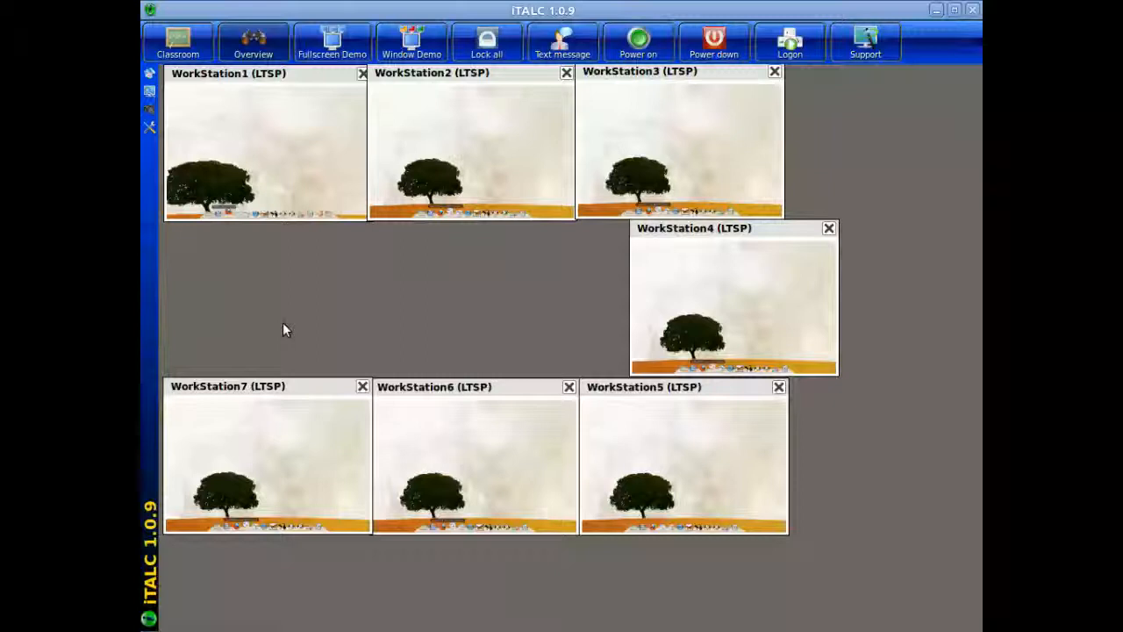
{"action": "mouse_move", "coordinate": [400, 255]}
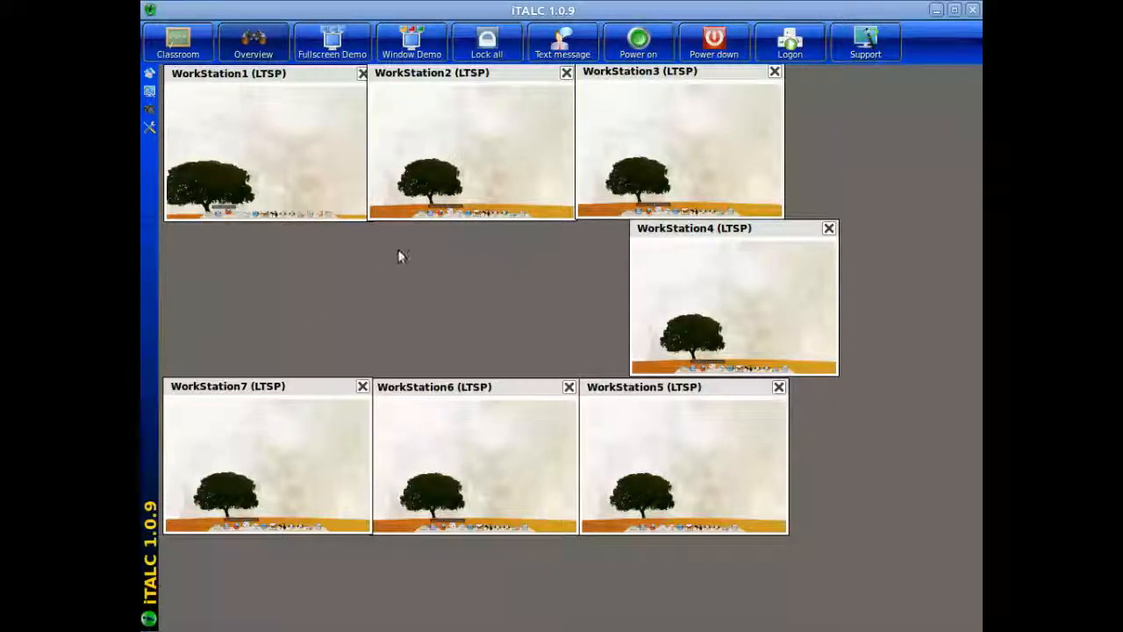
{"action": "mouse_move", "coordinate": [509, 210]}
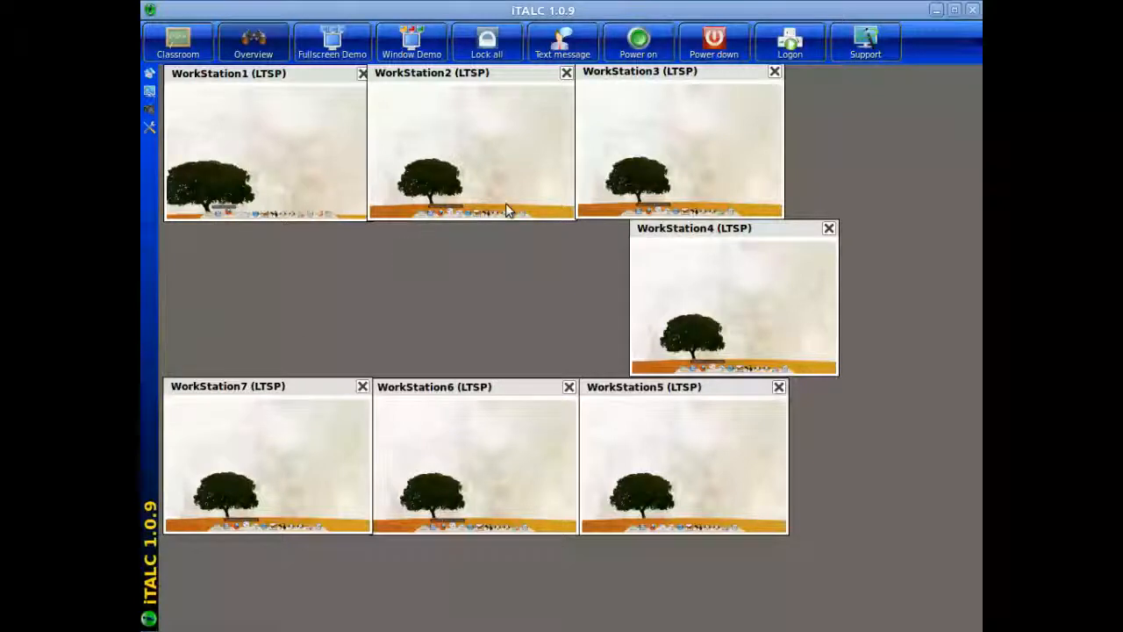
{"action": "mouse_move", "coordinate": [664, 121]}
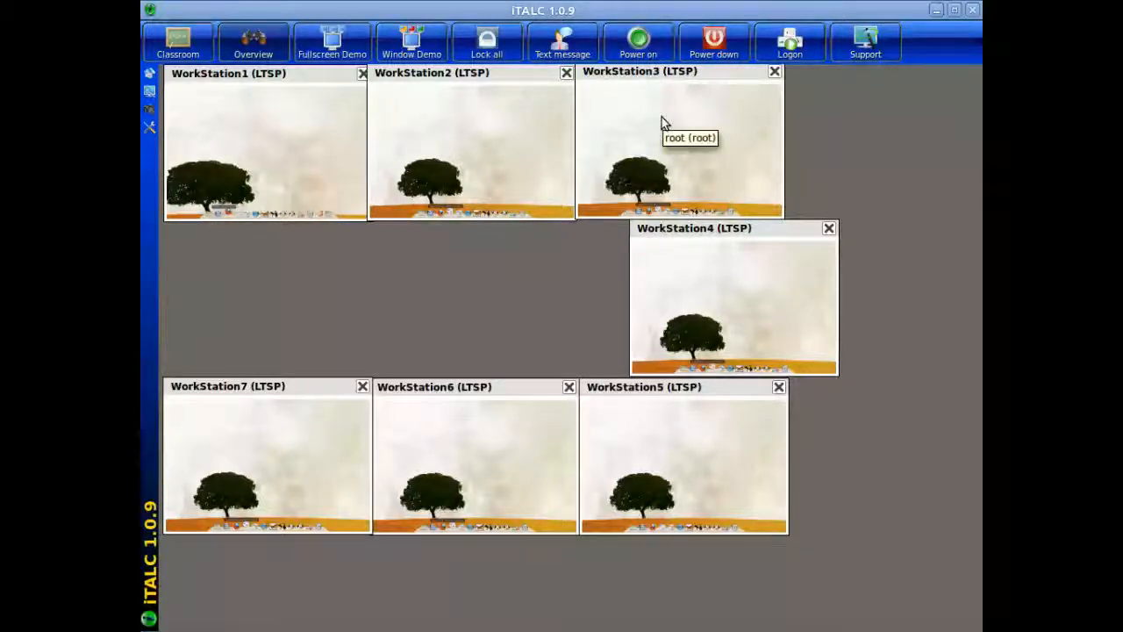
{"action": "mouse_move", "coordinate": [674, 130]}
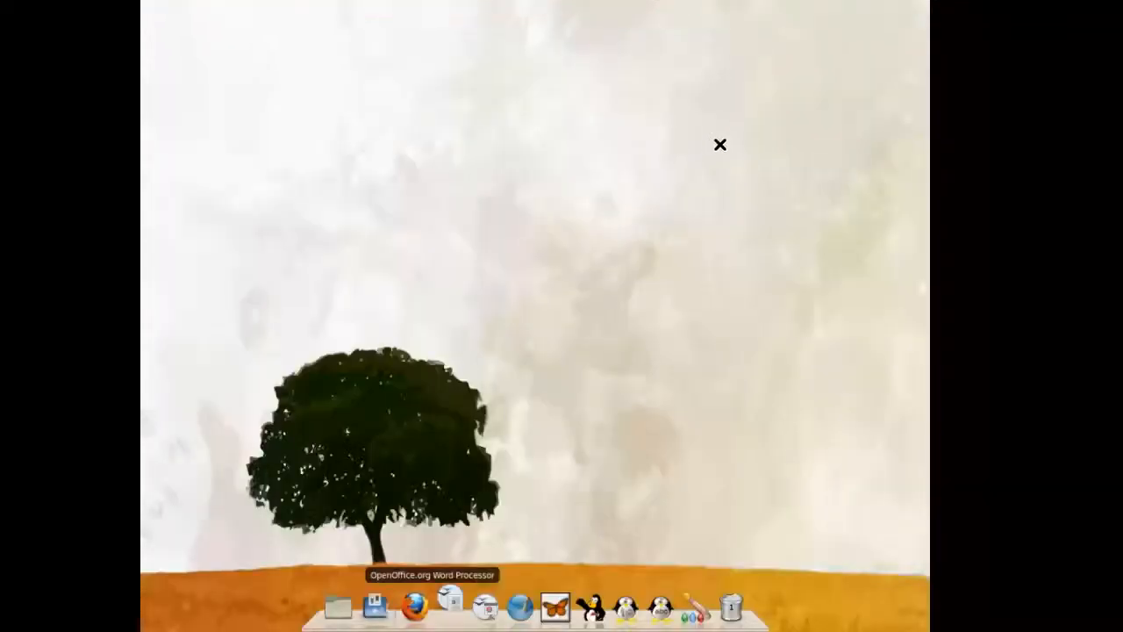
{"action": "mouse_move", "coordinate": [842, 267]}
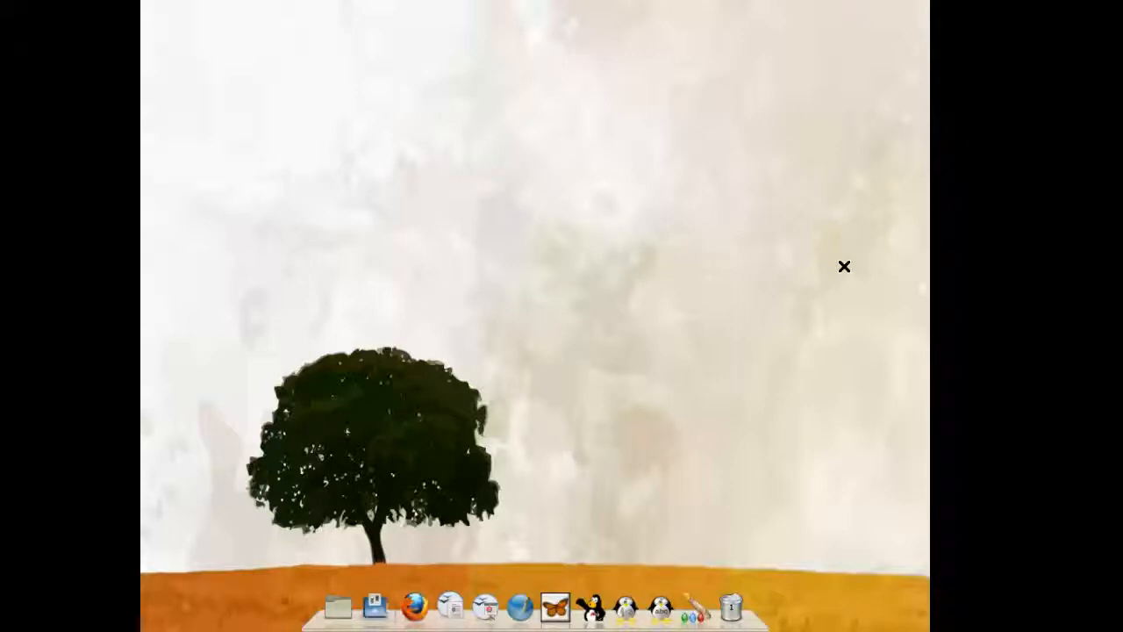
{"action": "mouse_move", "coordinate": [551, 323]}
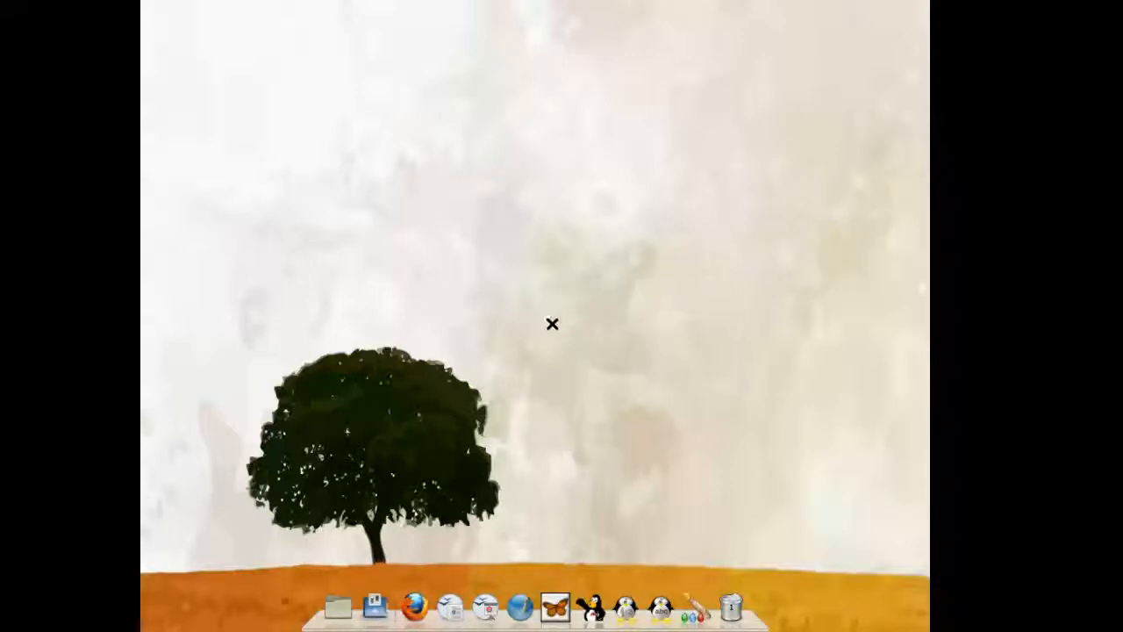
{"action": "mouse_move", "coordinate": [808, 191]}
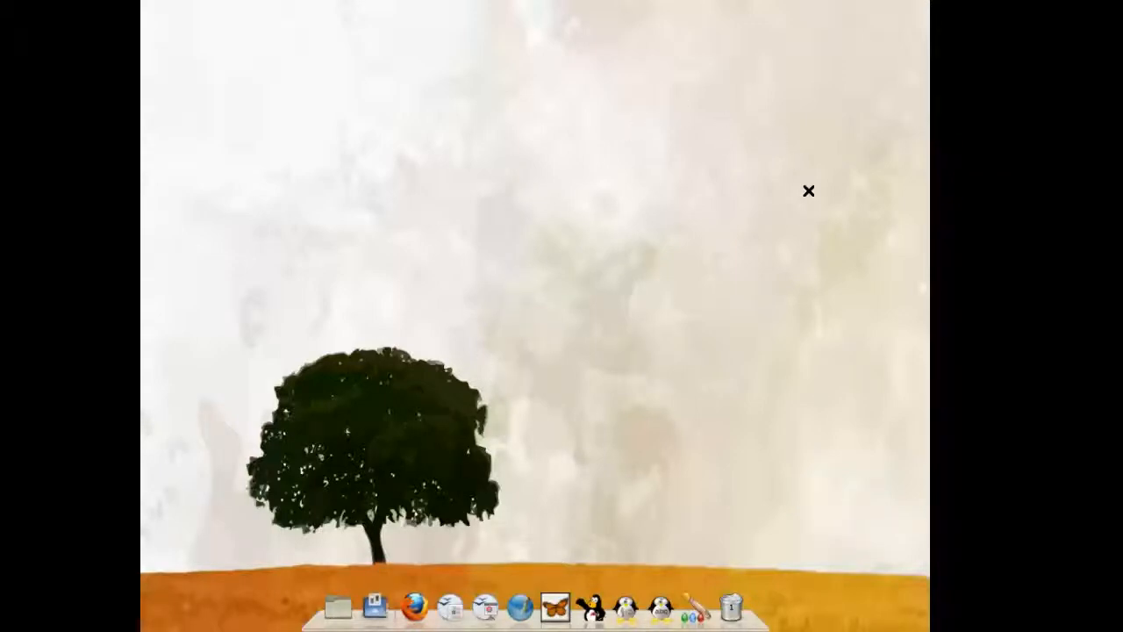
{"action": "mouse_move", "coordinate": [453, 123]}
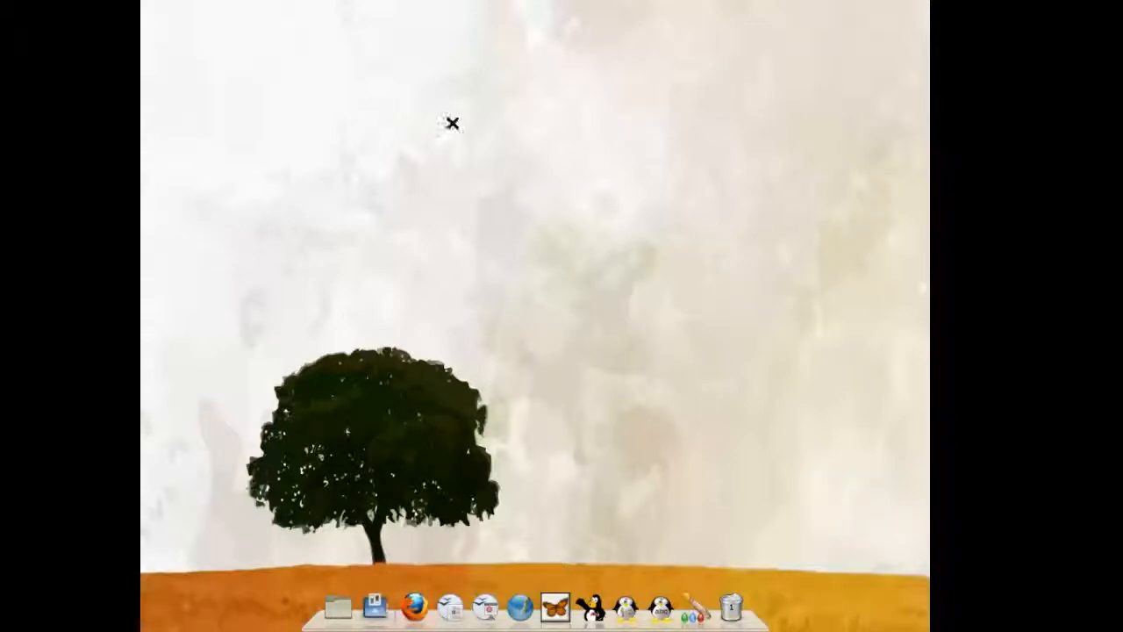
{"action": "mouse_move", "coordinate": [520, 313]}
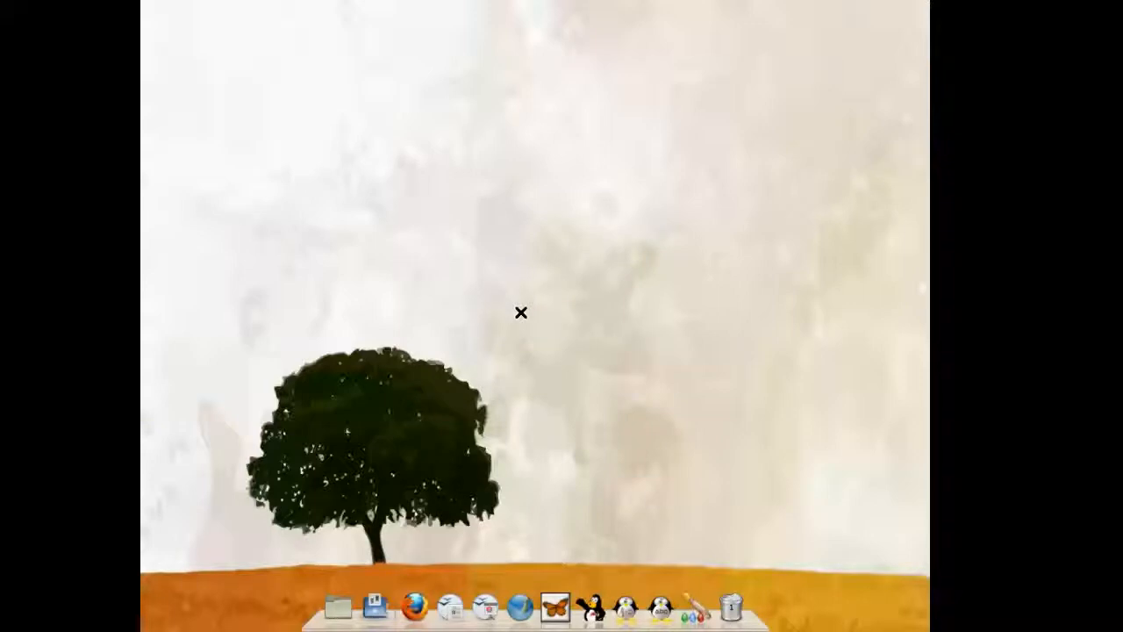
{"action": "mouse_move", "coordinate": [618, 204]}
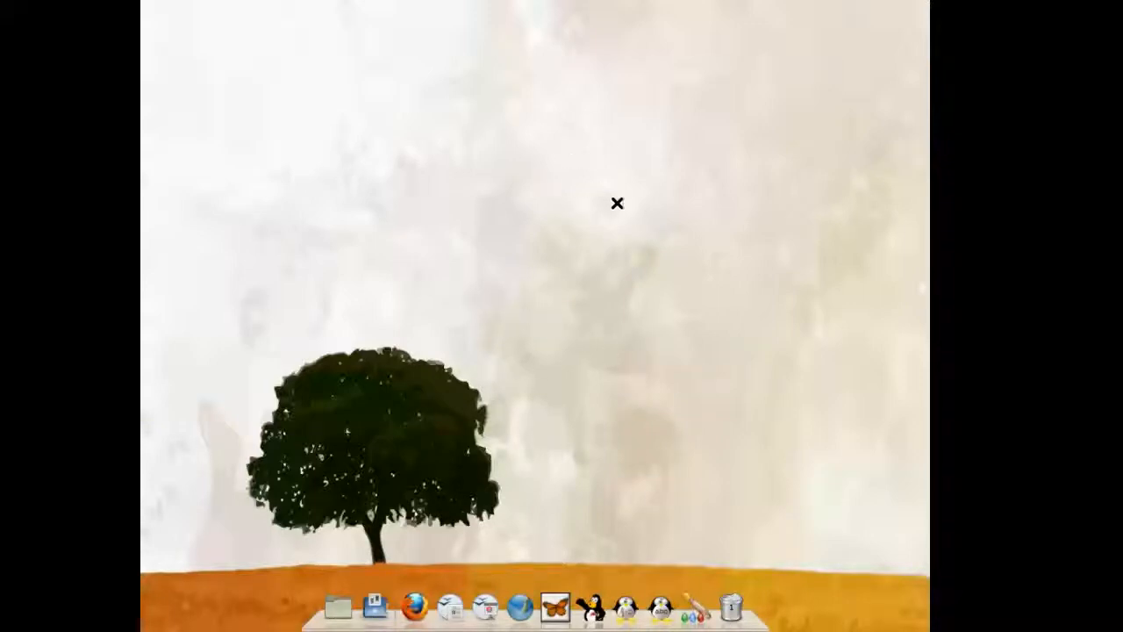
{"action": "mouse_move", "coordinate": [463, 207]}
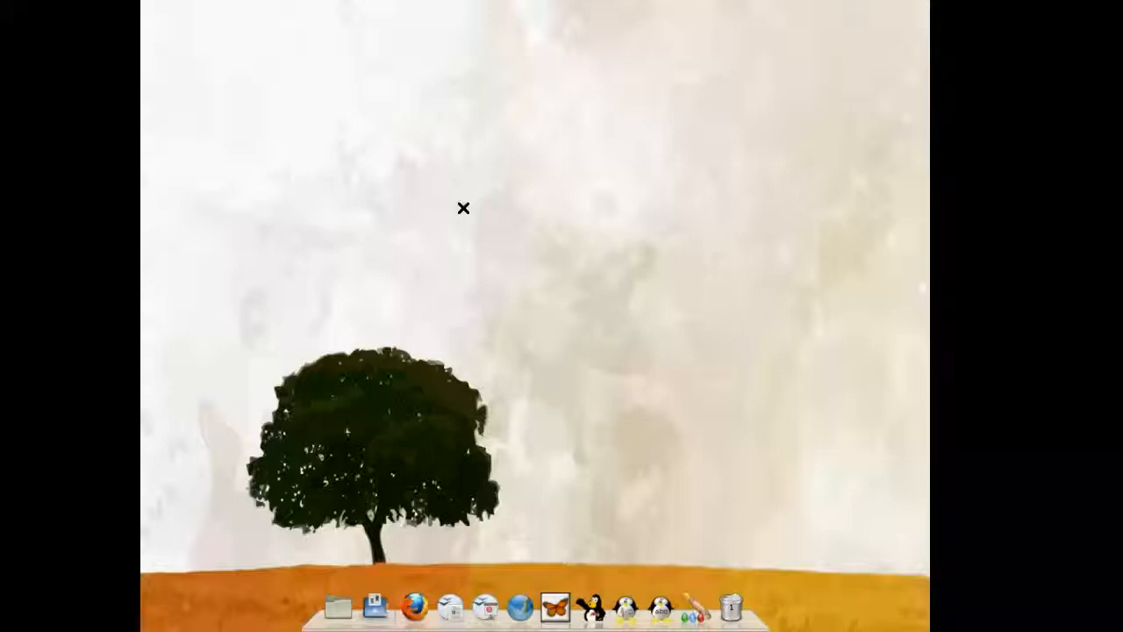
{"action": "mouse_move", "coordinate": [523, 328]}
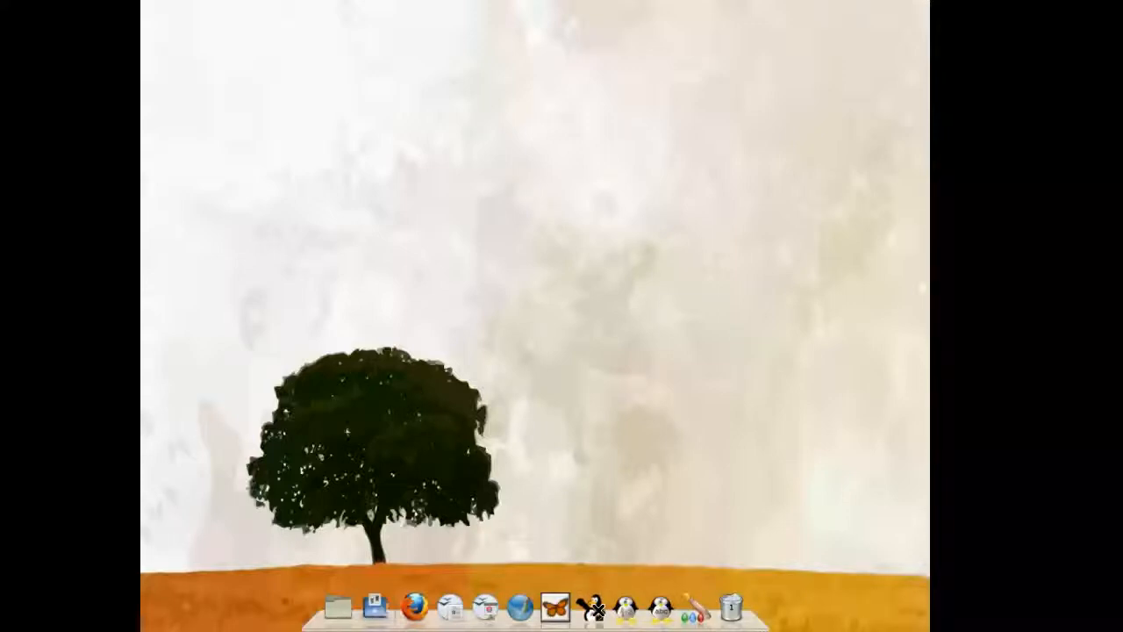
{"action": "left_click", "coordinate": [597, 607]}
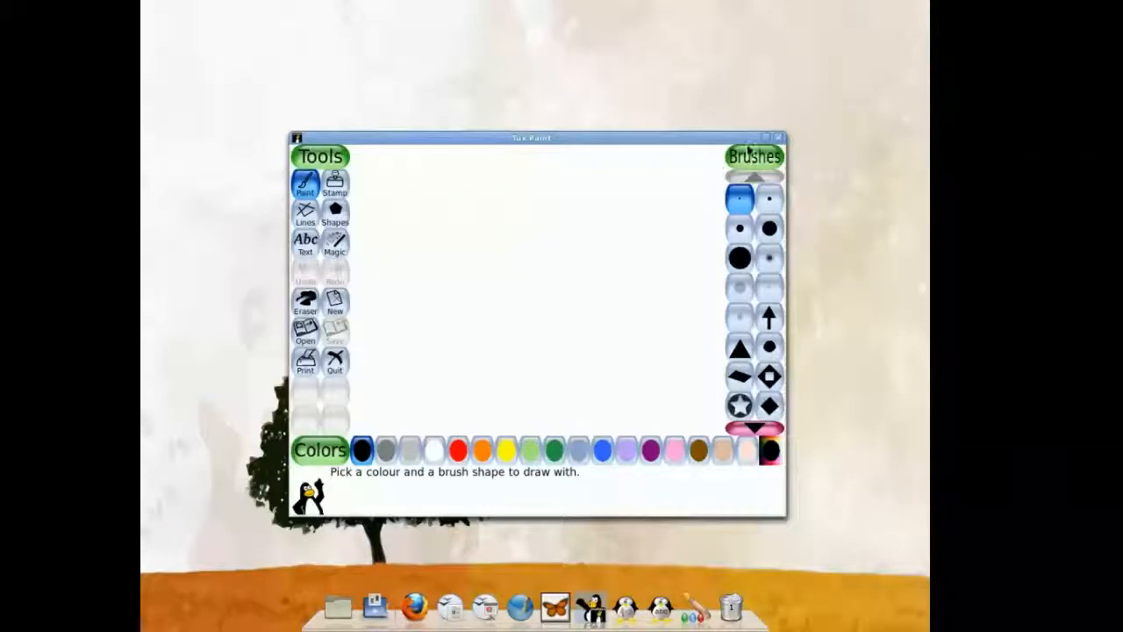
{"action": "mouse_move", "coordinate": [796, 170]}
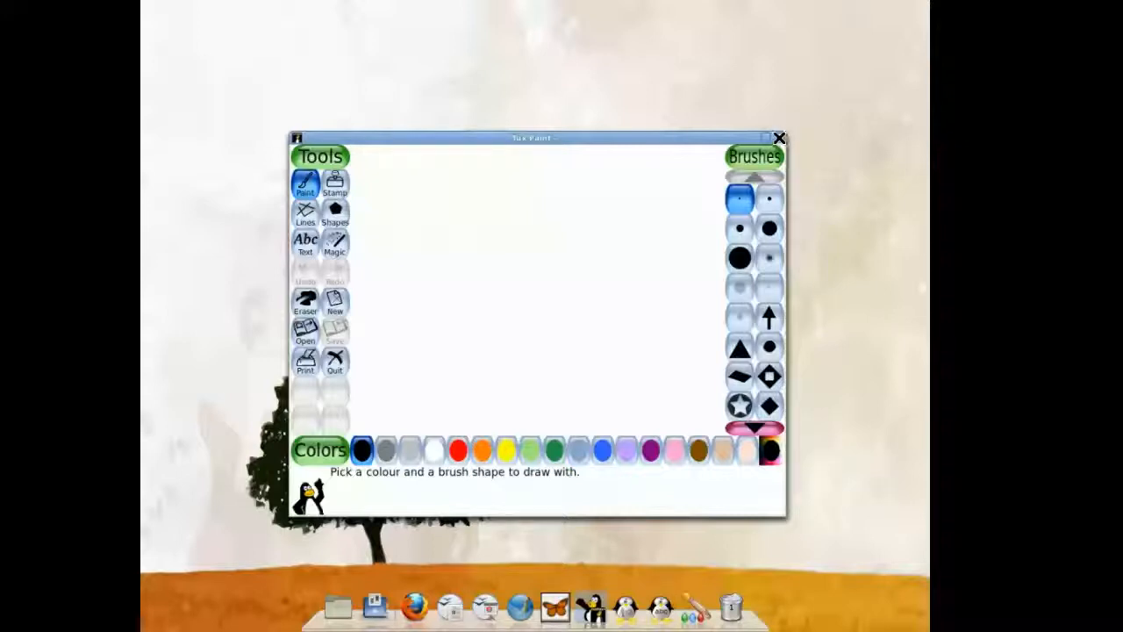
- Quit Tux Paint, first choosing 'No, take me back', then quitting again and confirming
{"action": "left_click", "coordinate": [333, 362]}
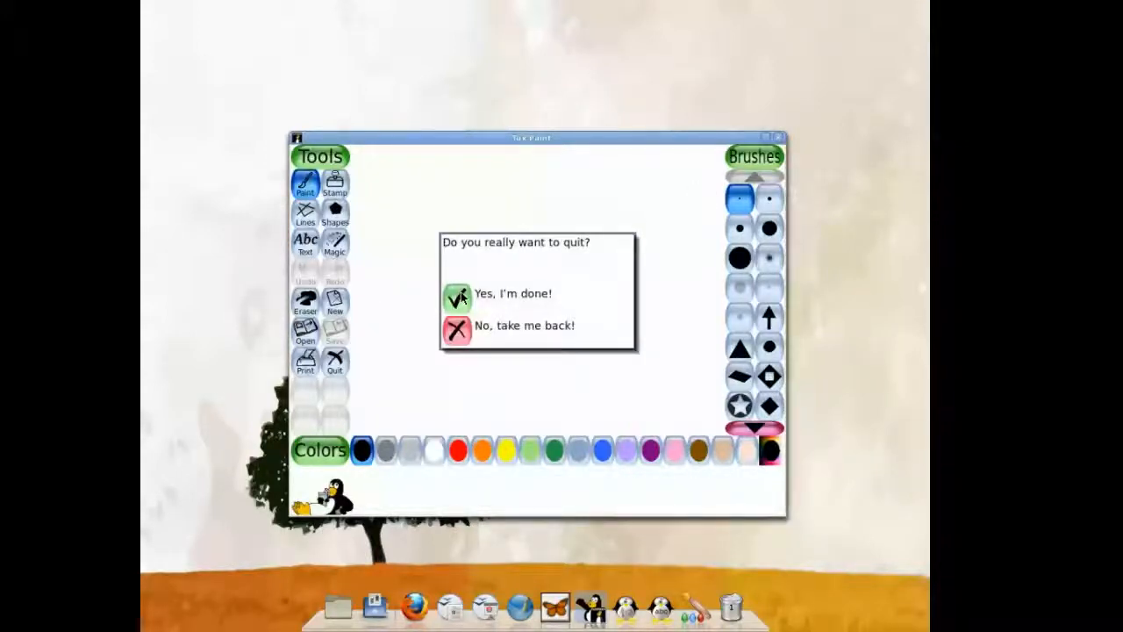
{"action": "left_click", "coordinate": [456, 330]}
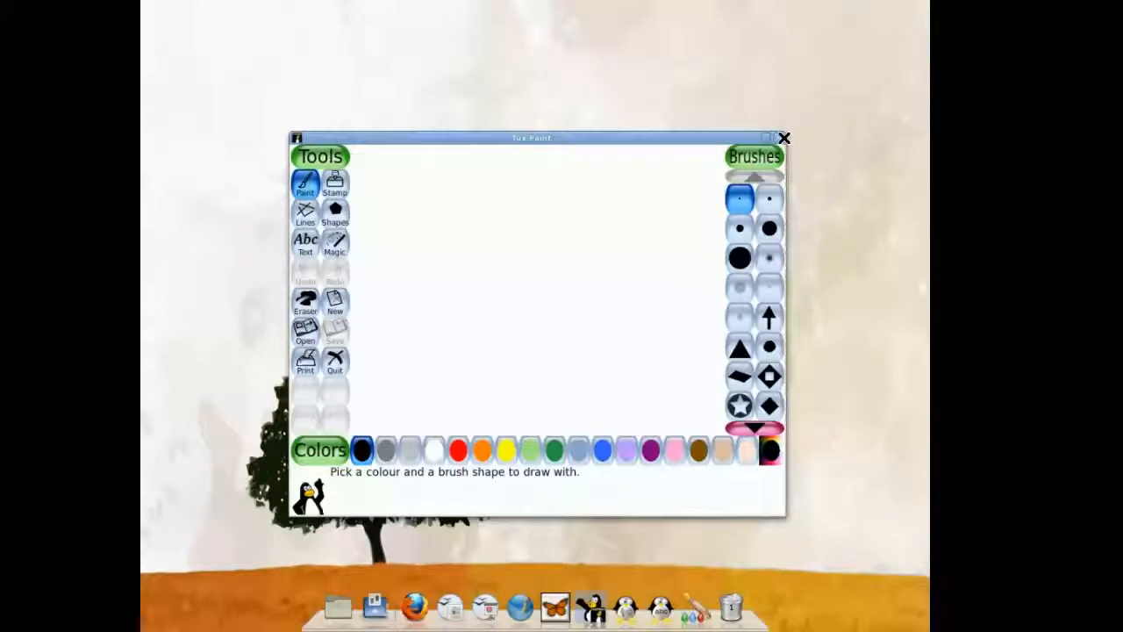
{"action": "left_click", "coordinate": [333, 363]}
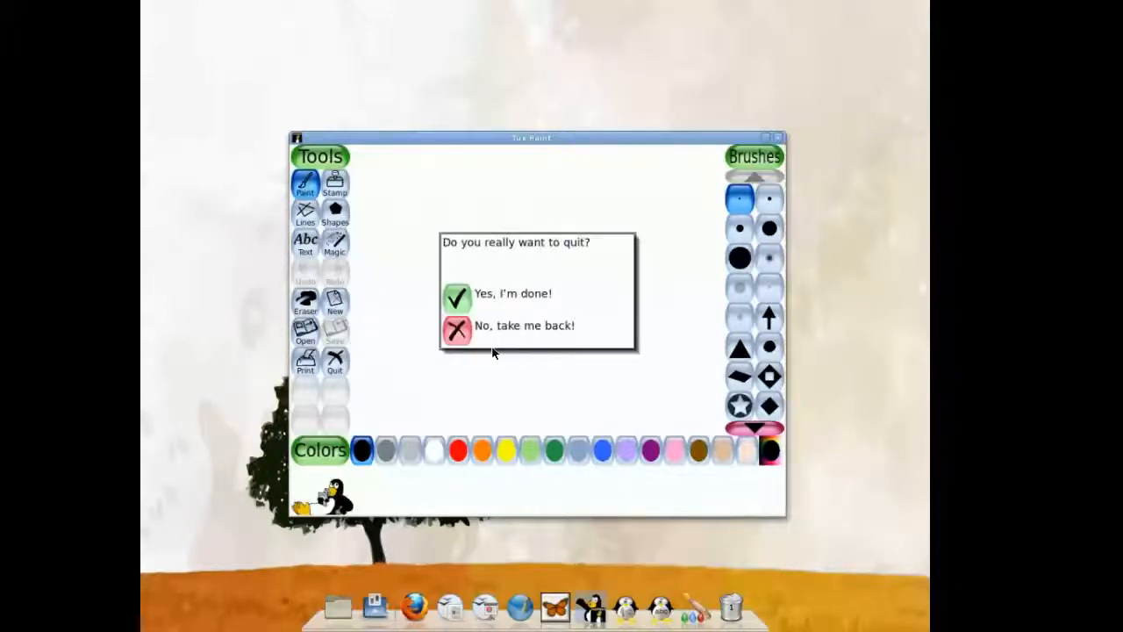
{"action": "mouse_move", "coordinate": [465, 299]}
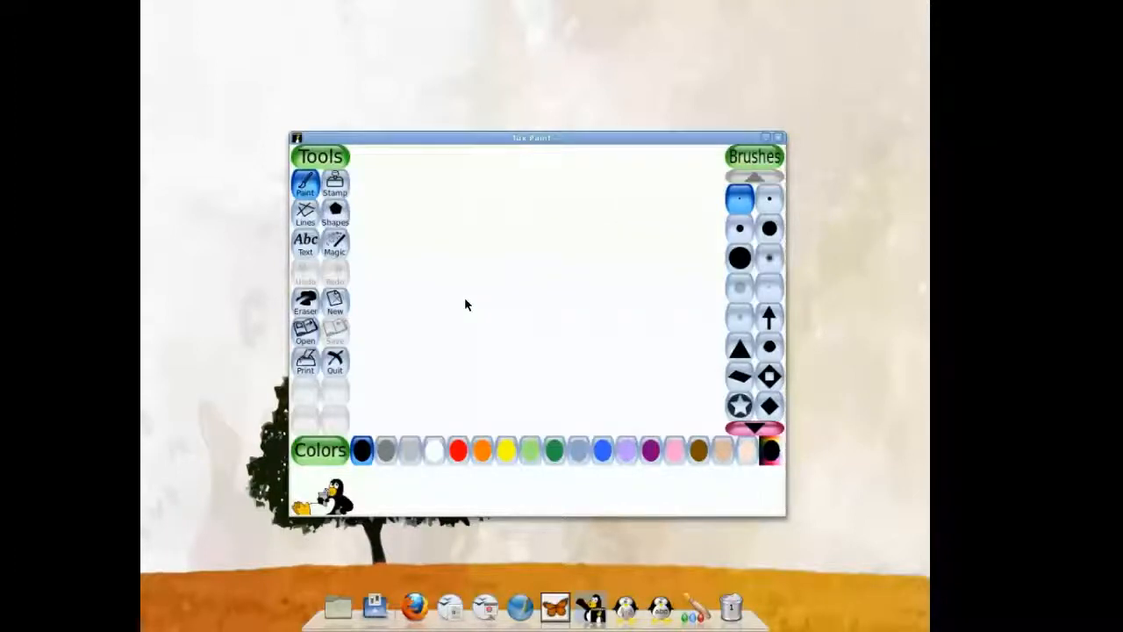
{"action": "left_click", "coordinate": [778, 137]}
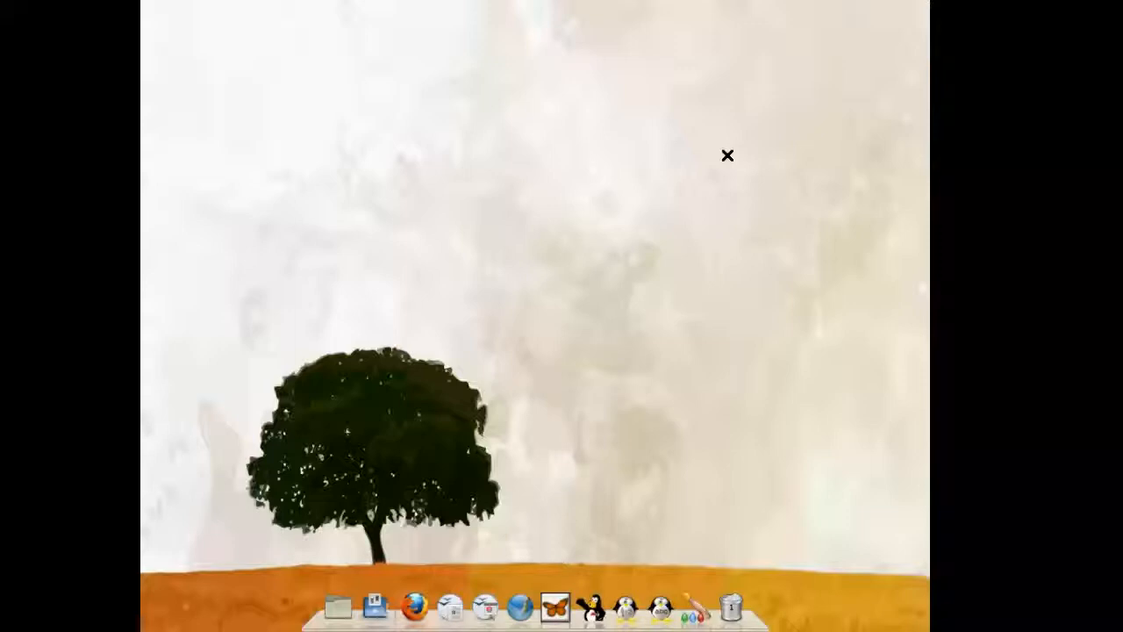
{"action": "mouse_move", "coordinate": [604, 554]}
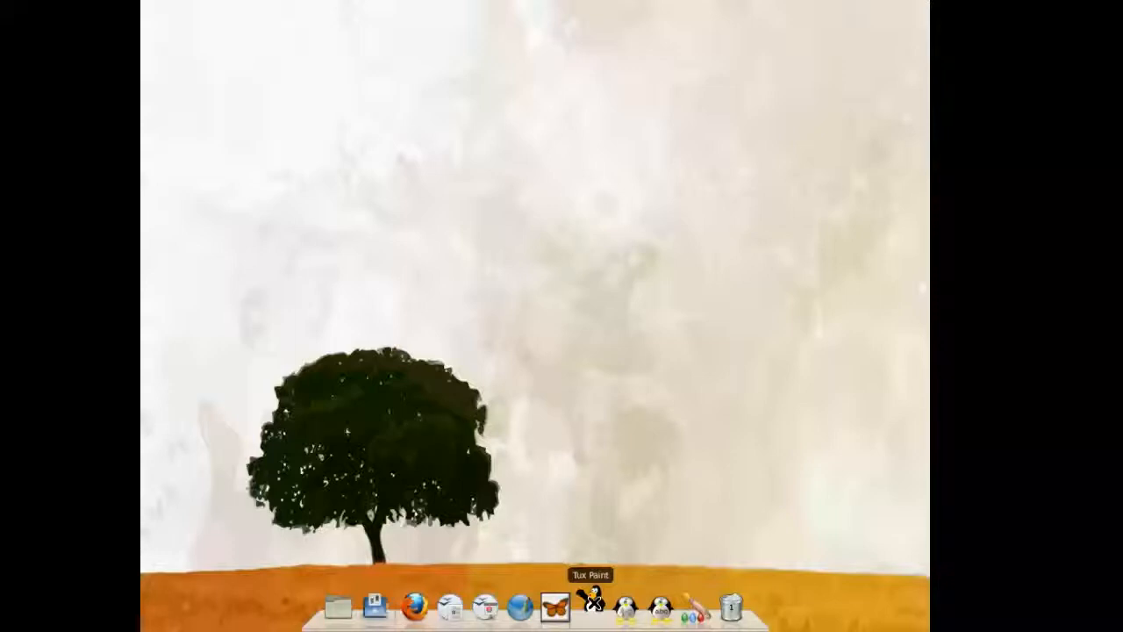
{"action": "mouse_move", "coordinate": [614, 500]}
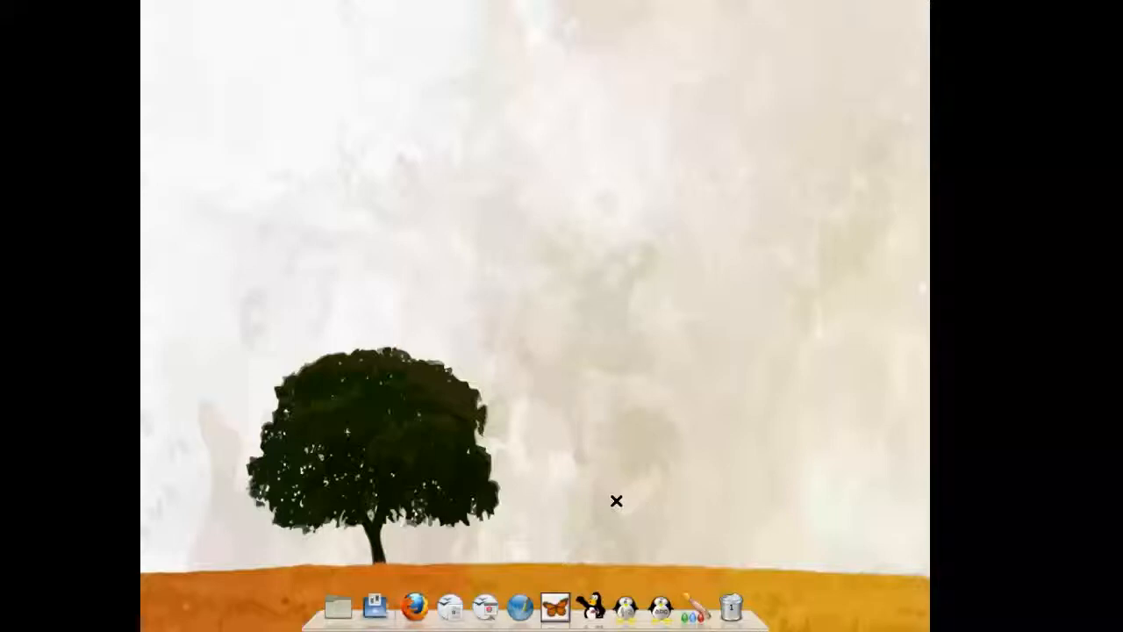
{"action": "mouse_move", "coordinate": [744, 244]}
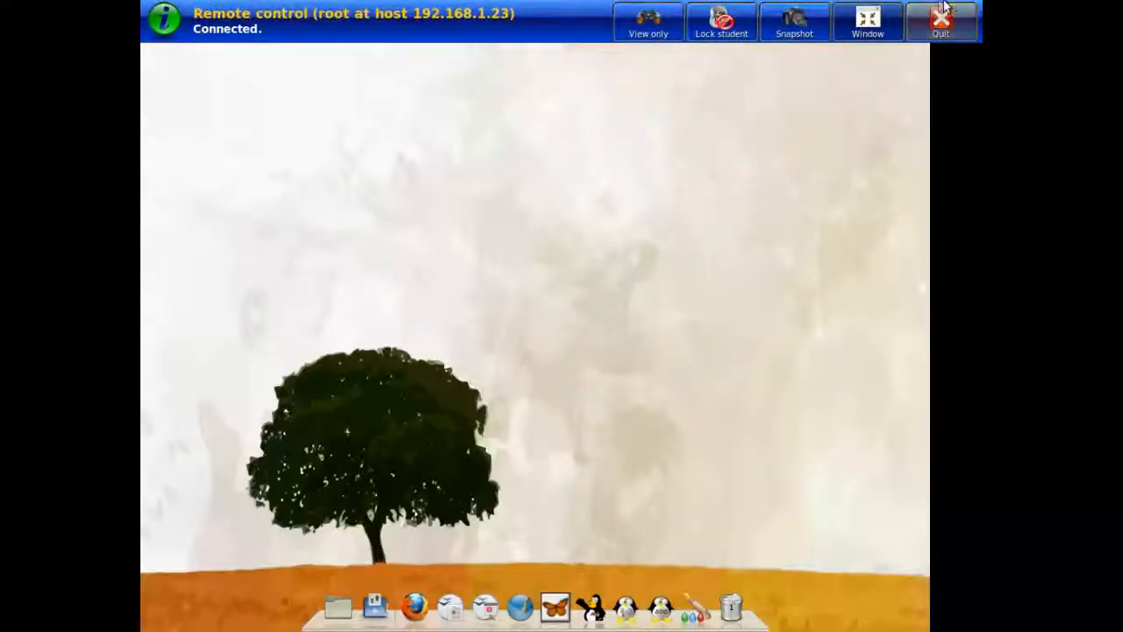
{"action": "left_click", "coordinate": [941, 21]}
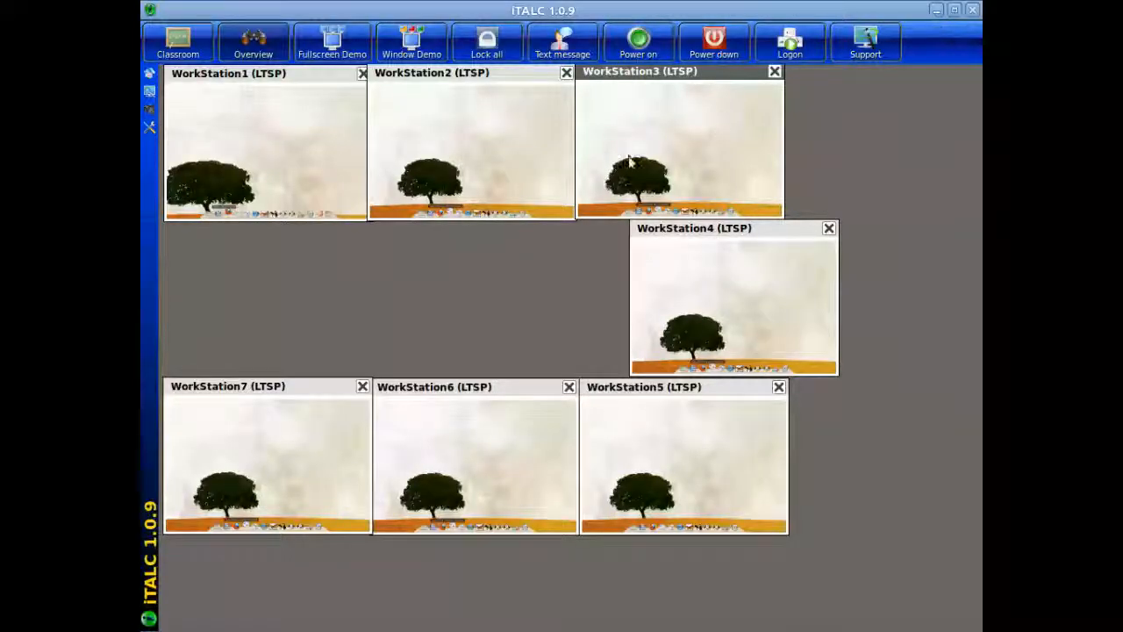
{"action": "mouse_move", "coordinate": [670, 437]}
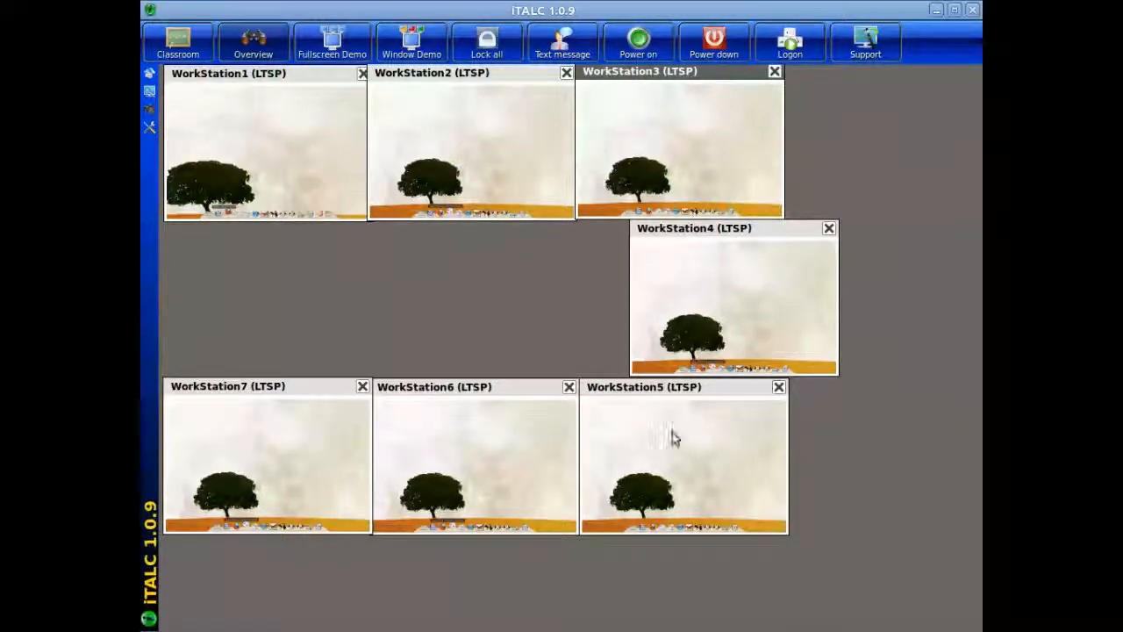
{"action": "mouse_move", "coordinate": [319, 405]}
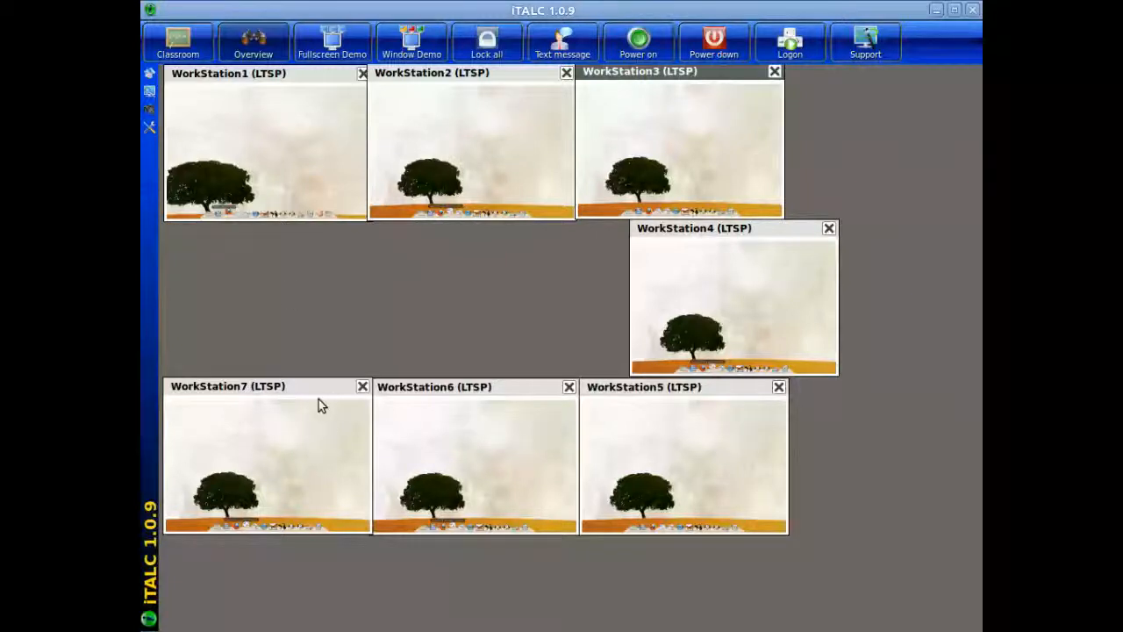
{"action": "mouse_move", "coordinate": [255, 144]}
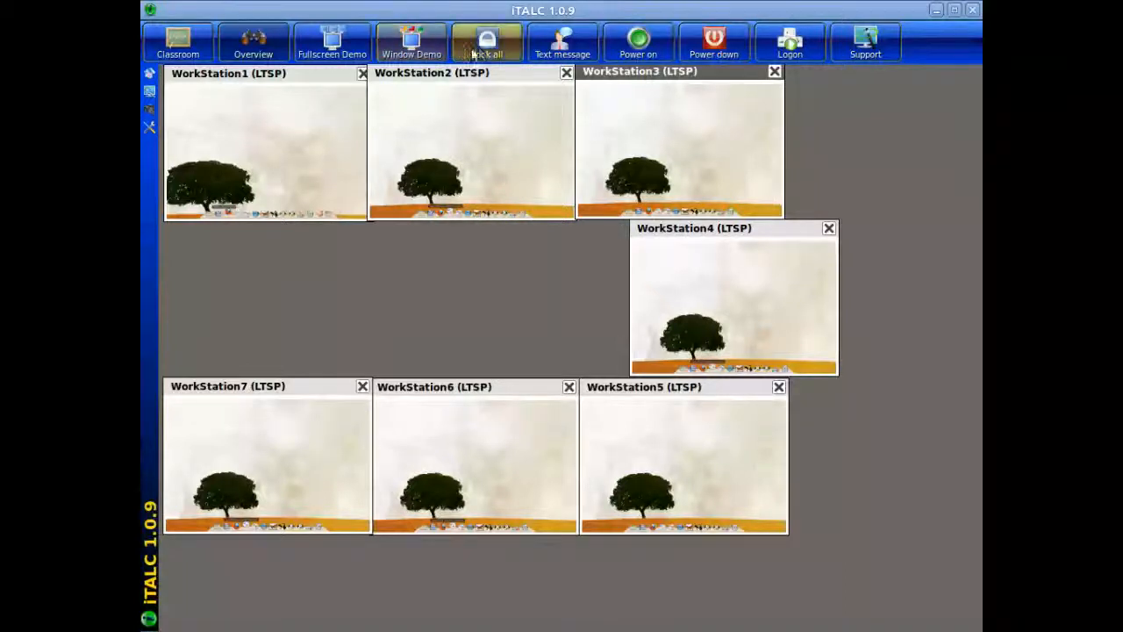
{"action": "left_click", "coordinate": [488, 42]}
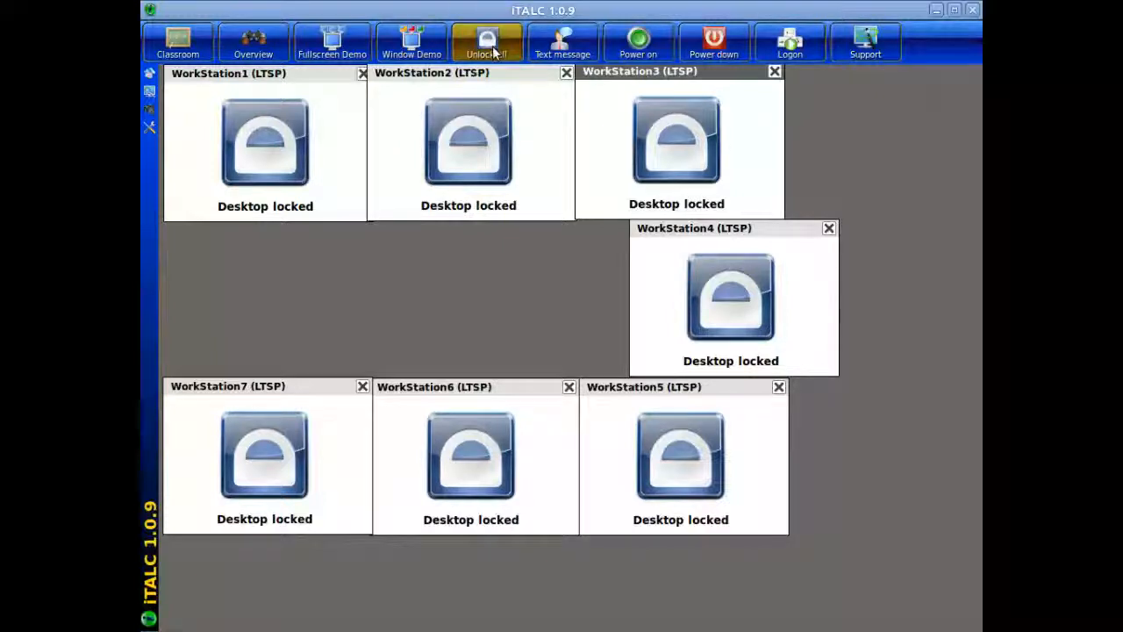
{"action": "left_click", "coordinate": [488, 42]}
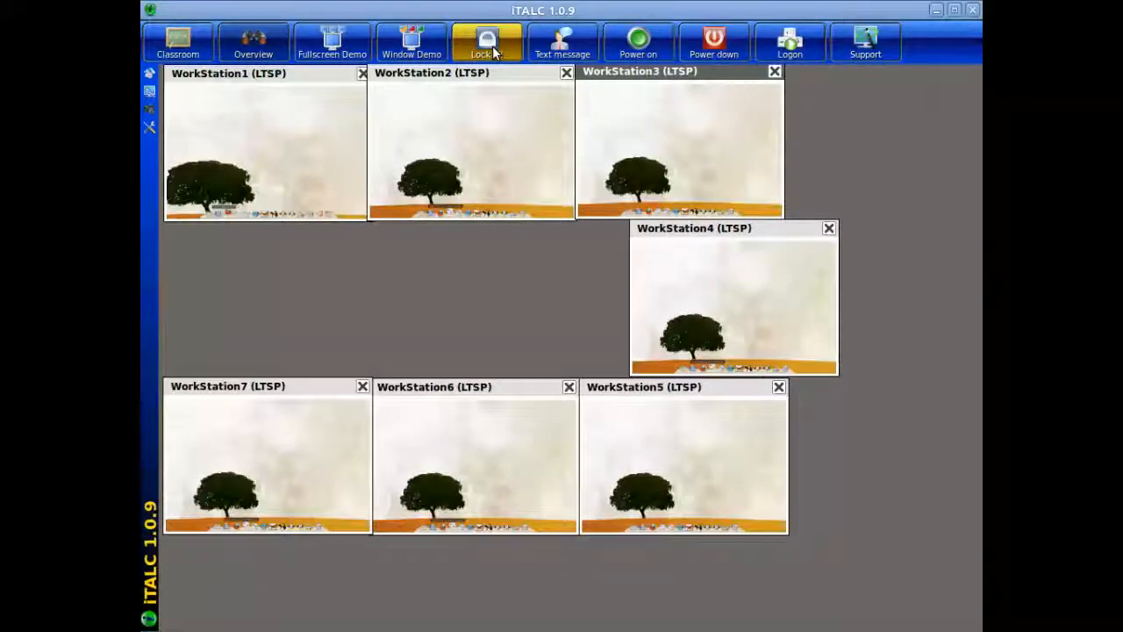
{"action": "left_click", "coordinate": [486, 43]}
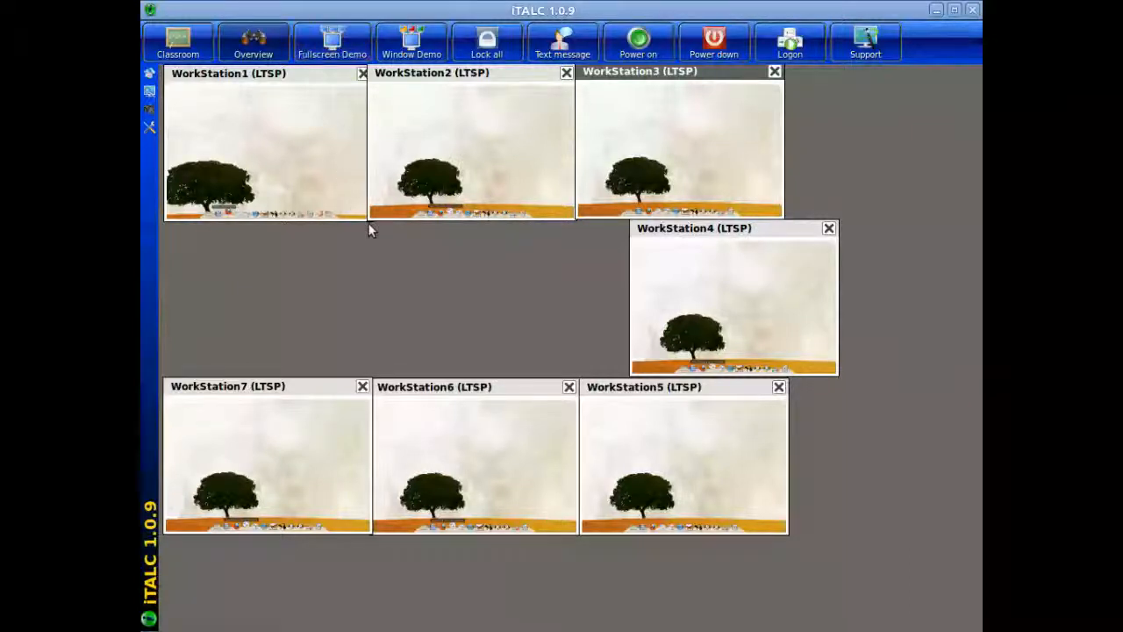
- Start a Fullscreen Demo showing the teacher's desktop on all seven workstations
{"action": "left_click", "coordinate": [411, 43]}
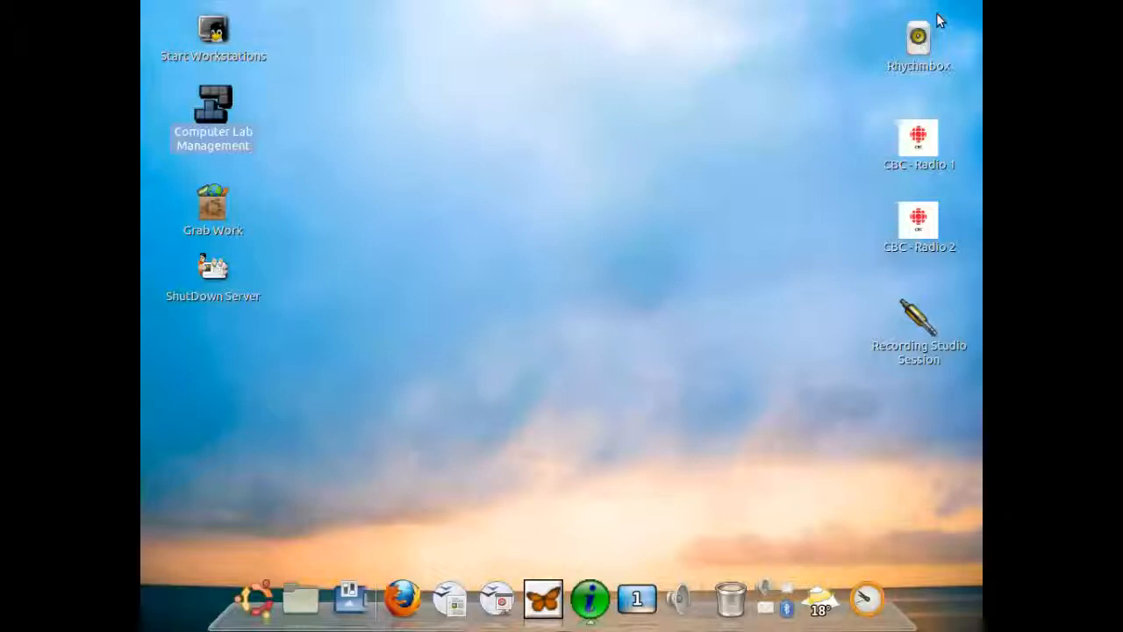
{"action": "mouse_move", "coordinate": [455, 583]}
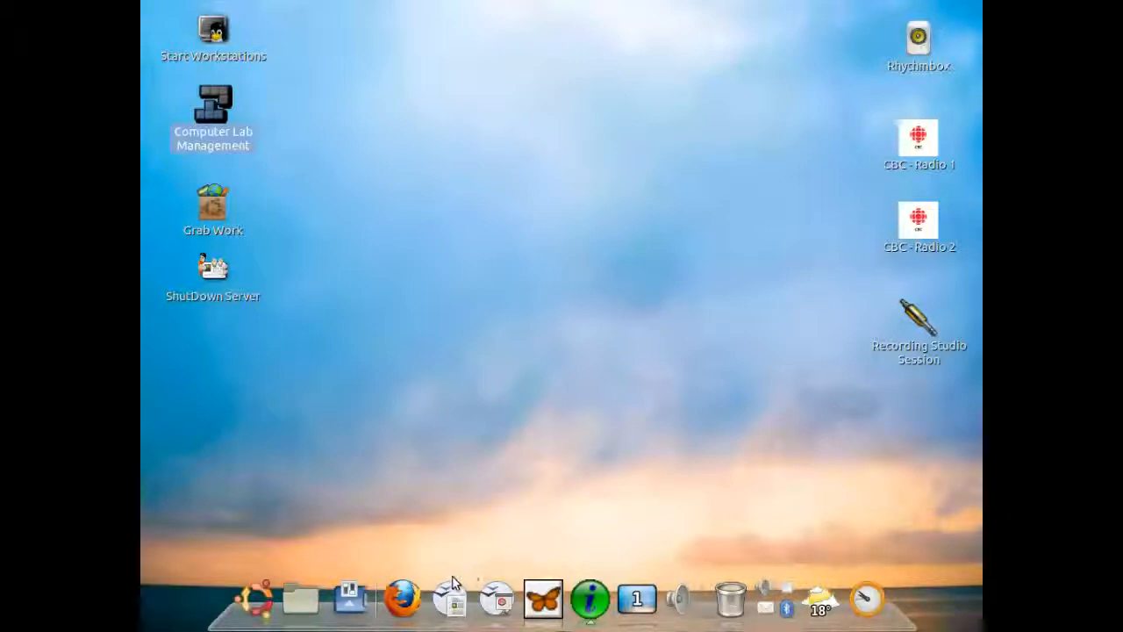
{"action": "mouse_move", "coordinate": [730, 599]}
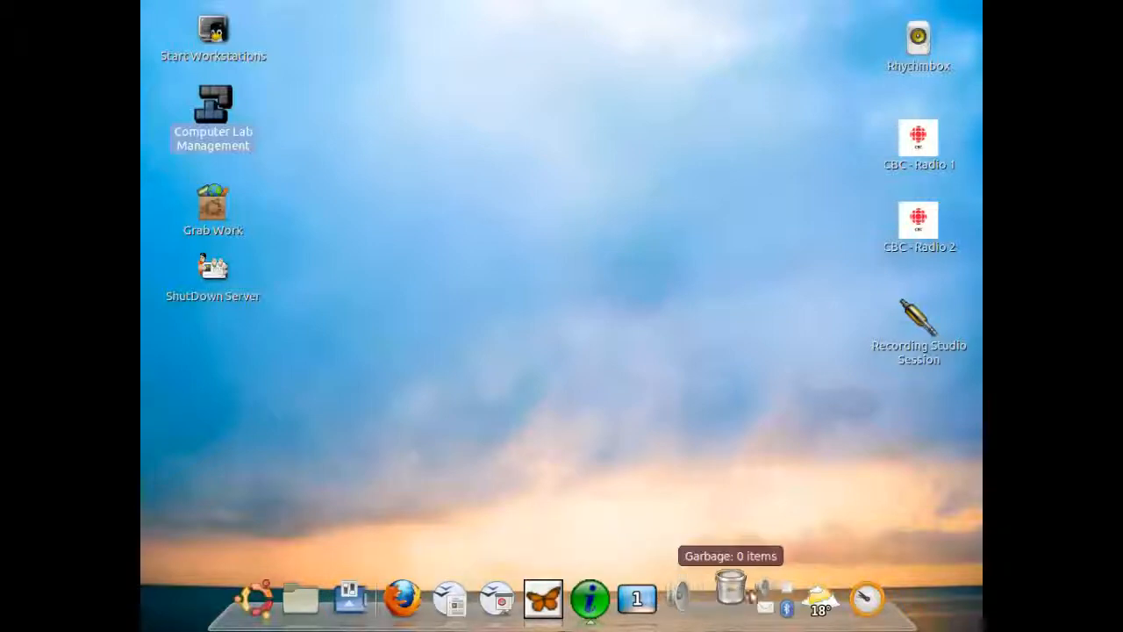
{"action": "mouse_move", "coordinate": [618, 587]}
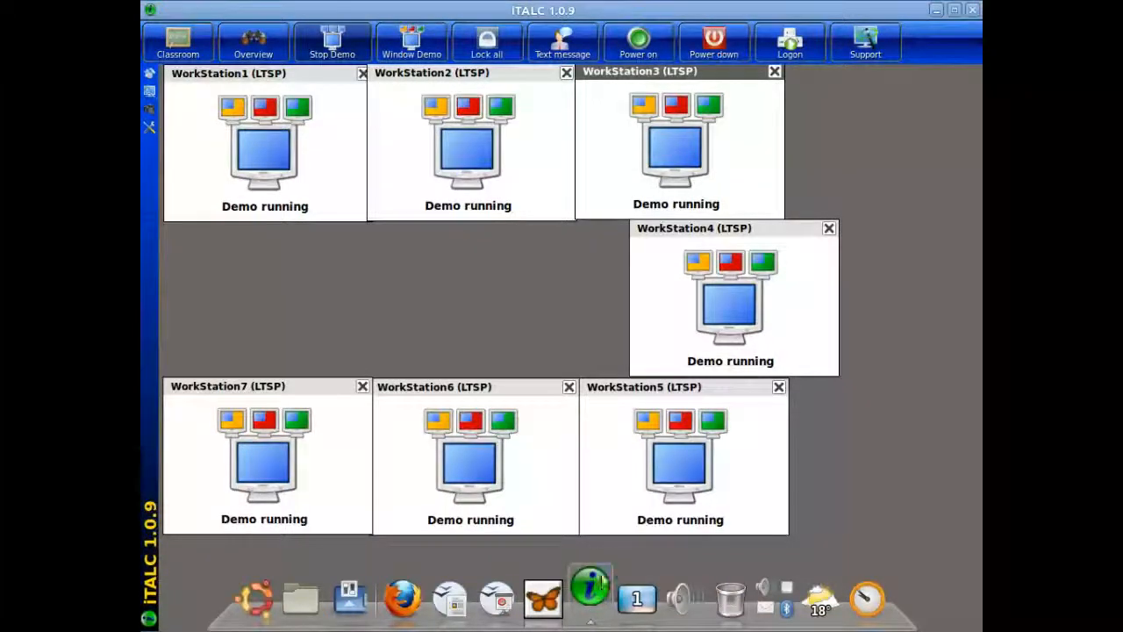
- Stop the running demo, then request Power down for all visible workstations
{"action": "left_click", "coordinate": [332, 43]}
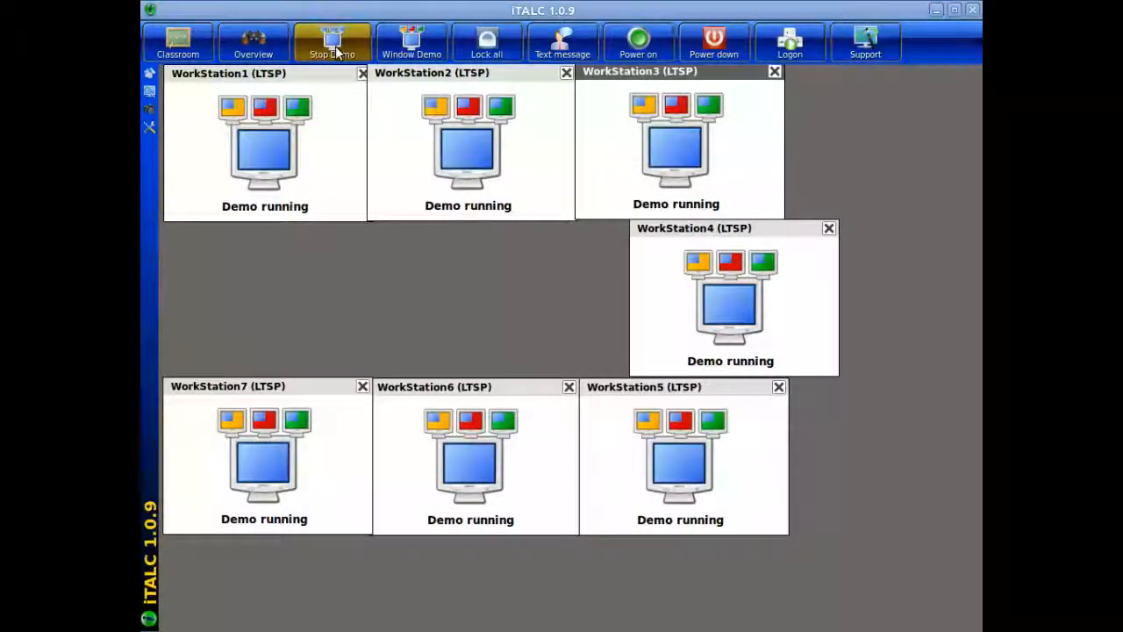
{"action": "left_click", "coordinate": [332, 42]}
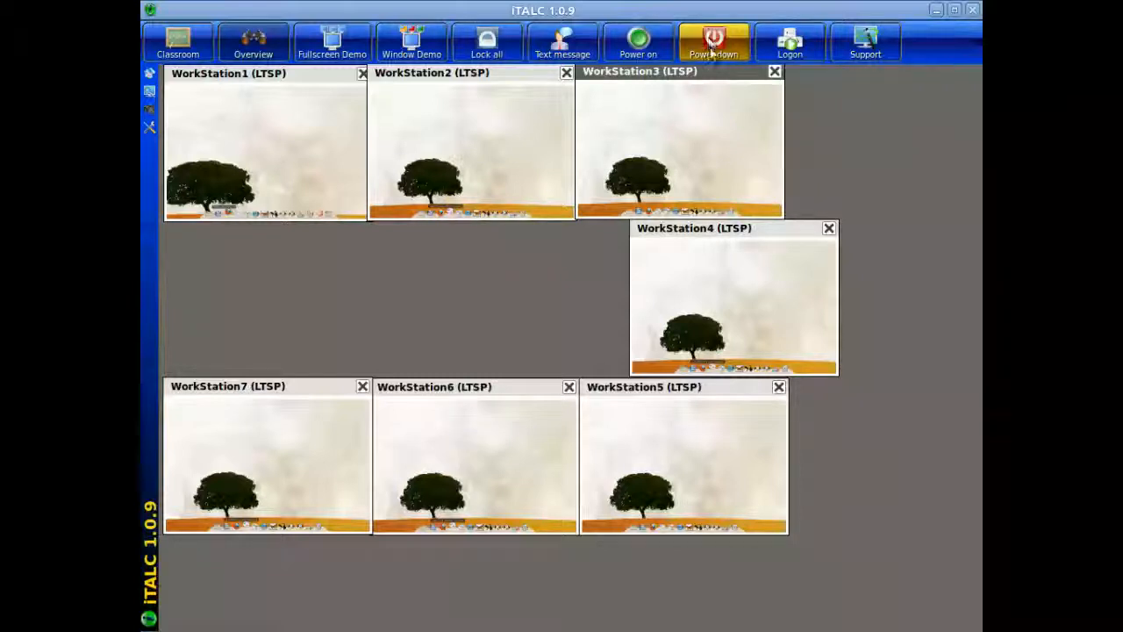
{"action": "mouse_move", "coordinate": [716, 39]}
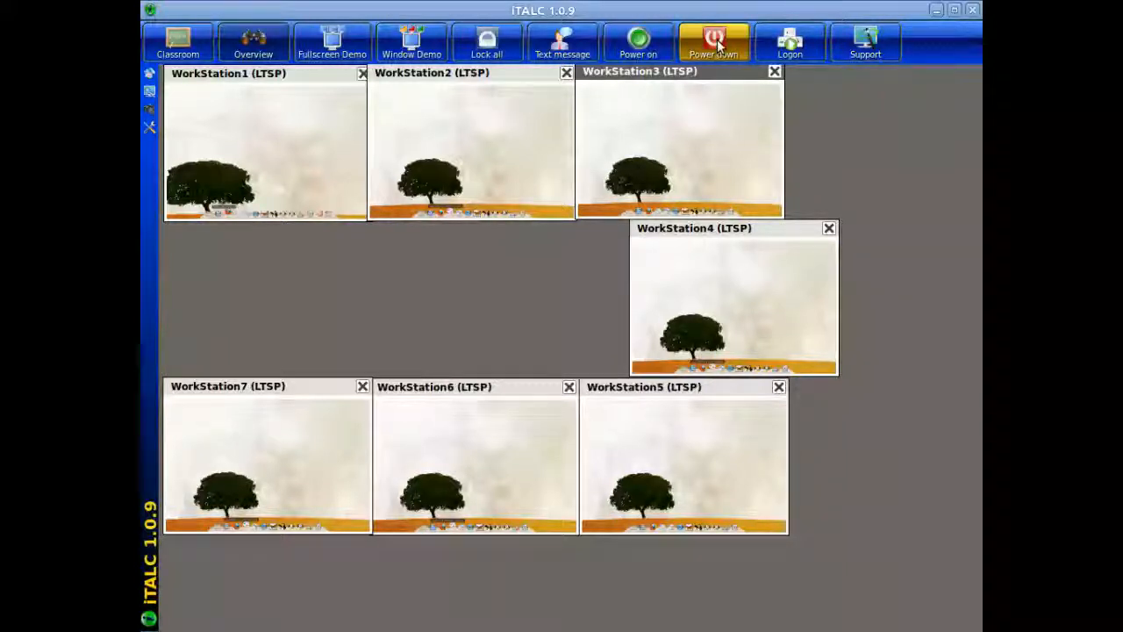
{"action": "left_click", "coordinate": [713, 42]}
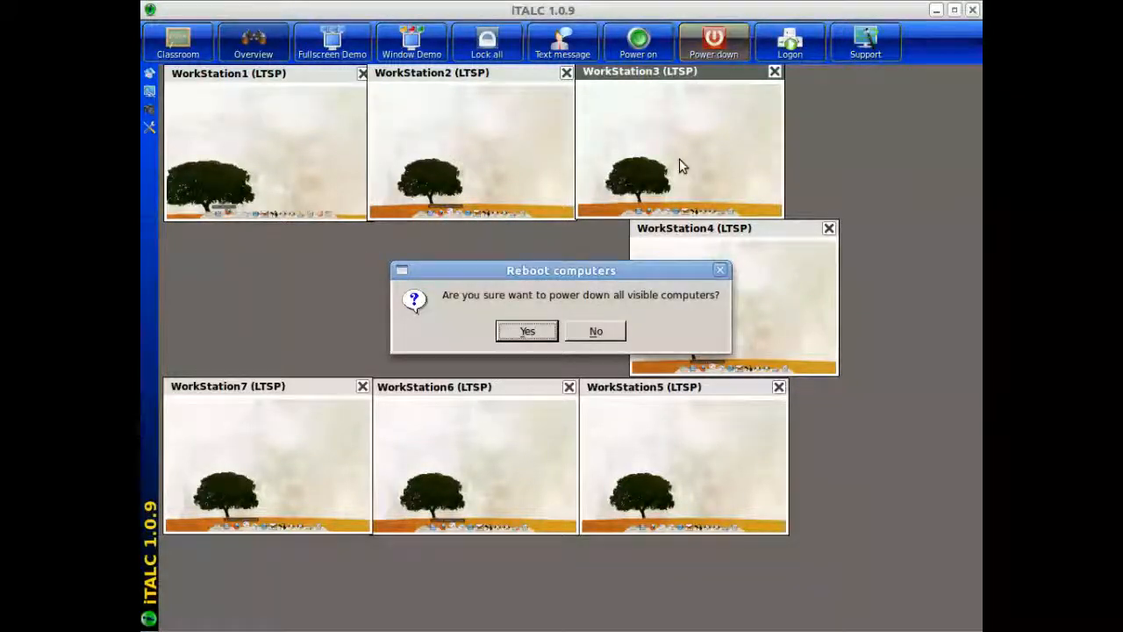
{"action": "mouse_move", "coordinate": [595, 330]}
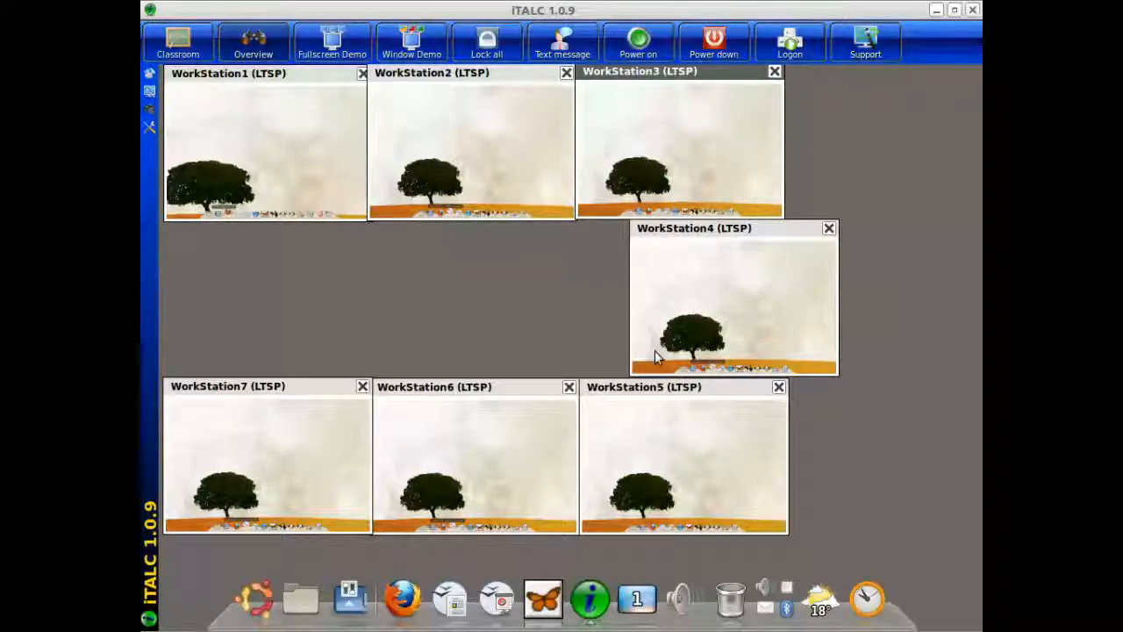
{"action": "mouse_move", "coordinate": [334, 156]}
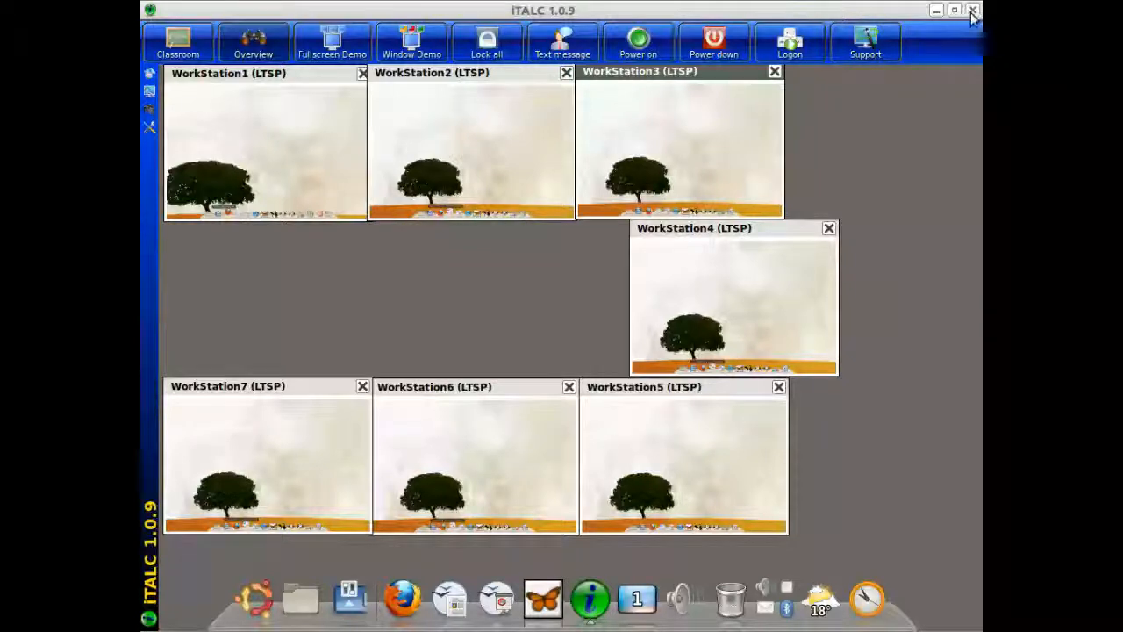
- Close the iTALC window, returning to the teacher's desktop with workstations still running
{"action": "left_click", "coordinate": [973, 11]}
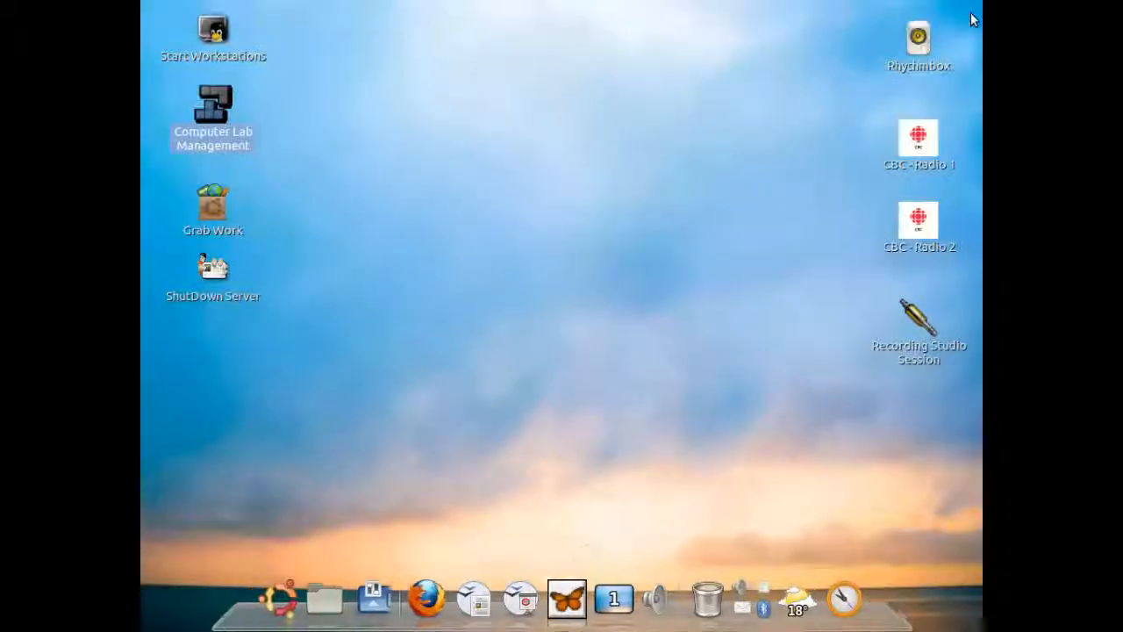
{"action": "mouse_move", "coordinate": [478, 252]}
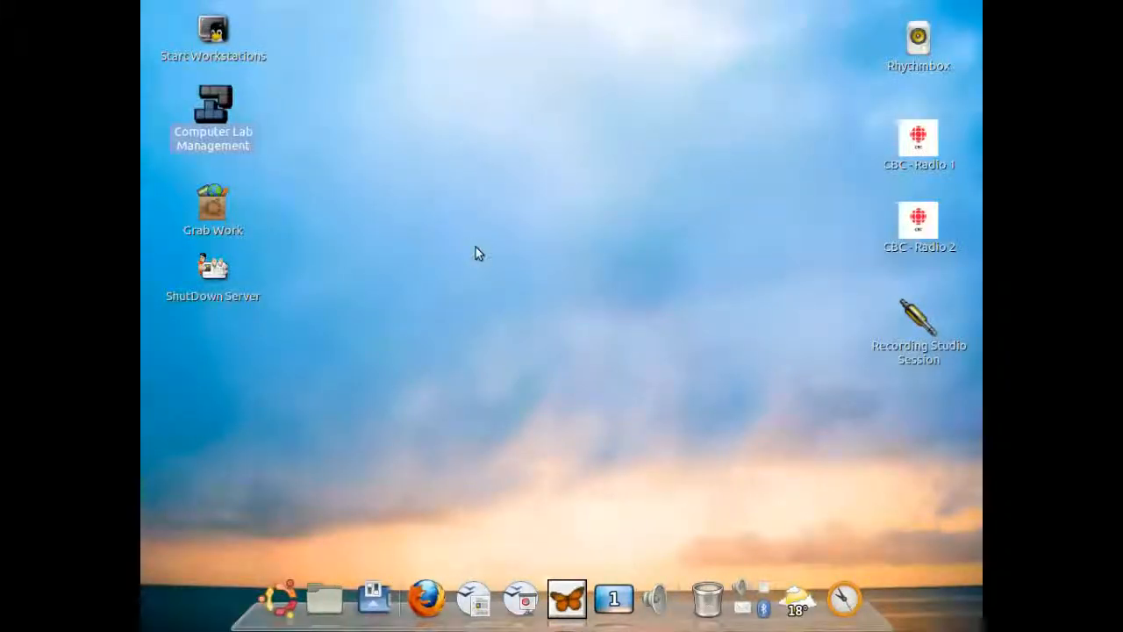
{"action": "mouse_move", "coordinate": [277, 210]}
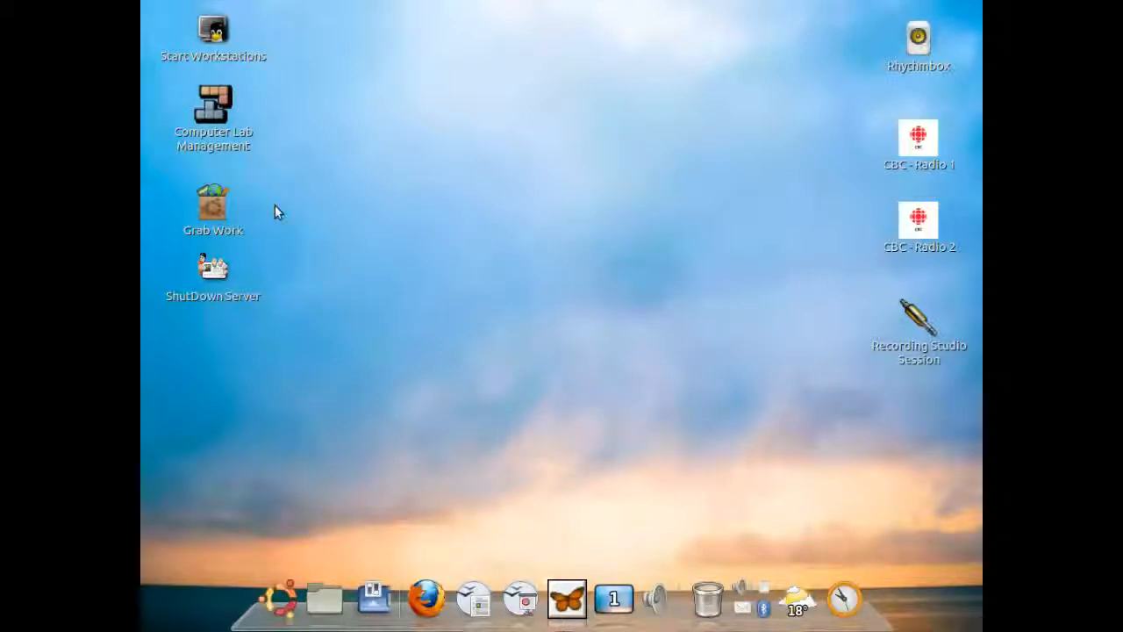
{"action": "mouse_move", "coordinate": [260, 220]}
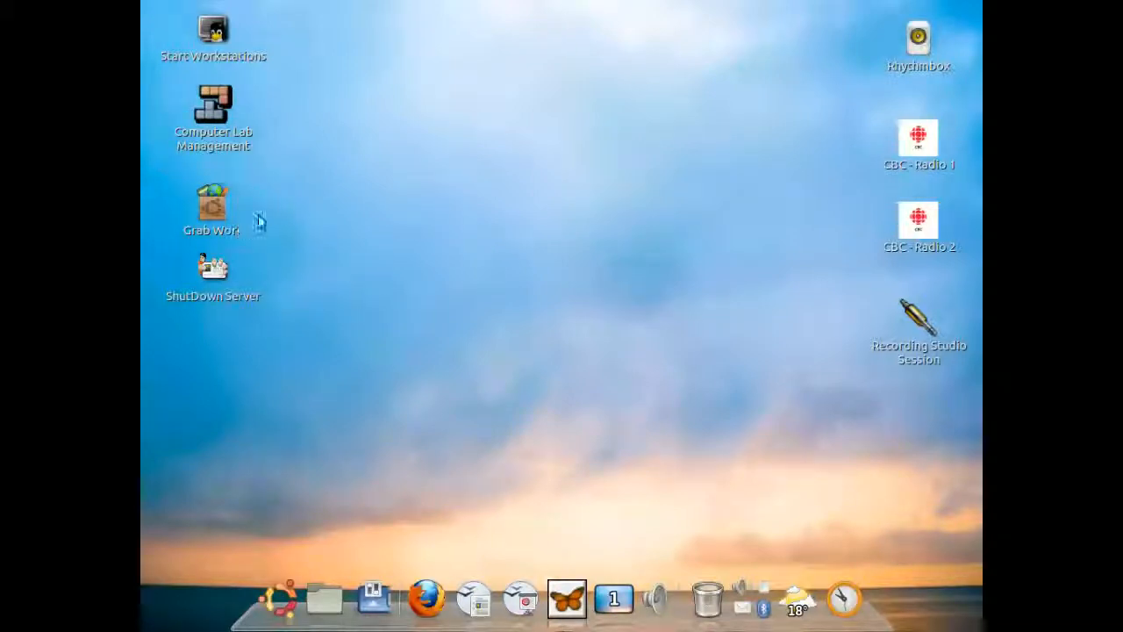
{"action": "mouse_move", "coordinate": [272, 274]}
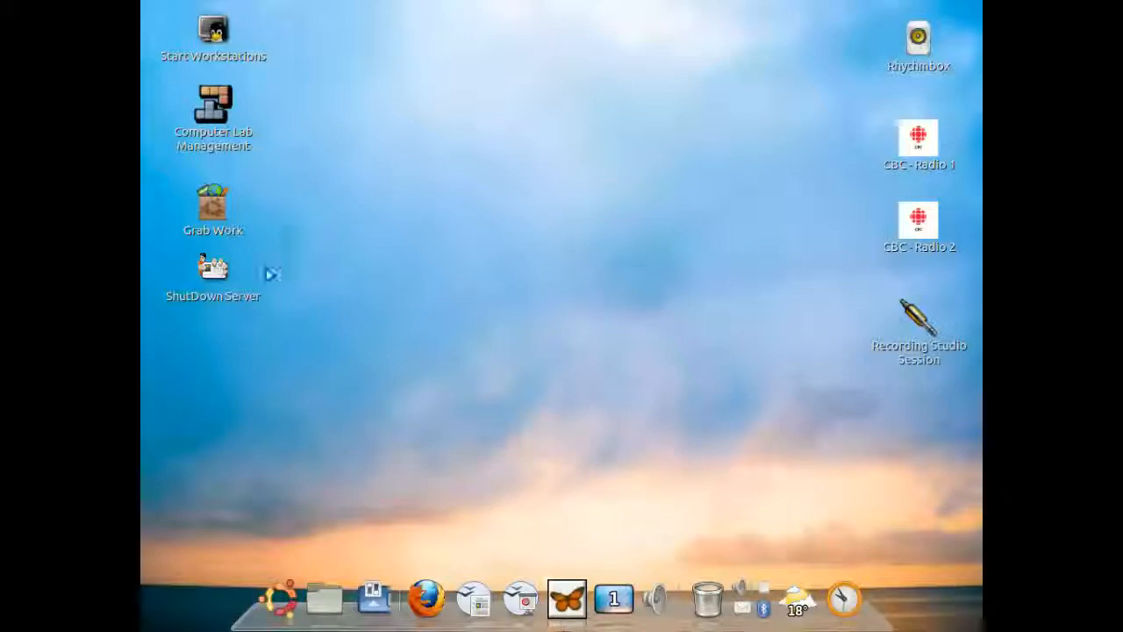